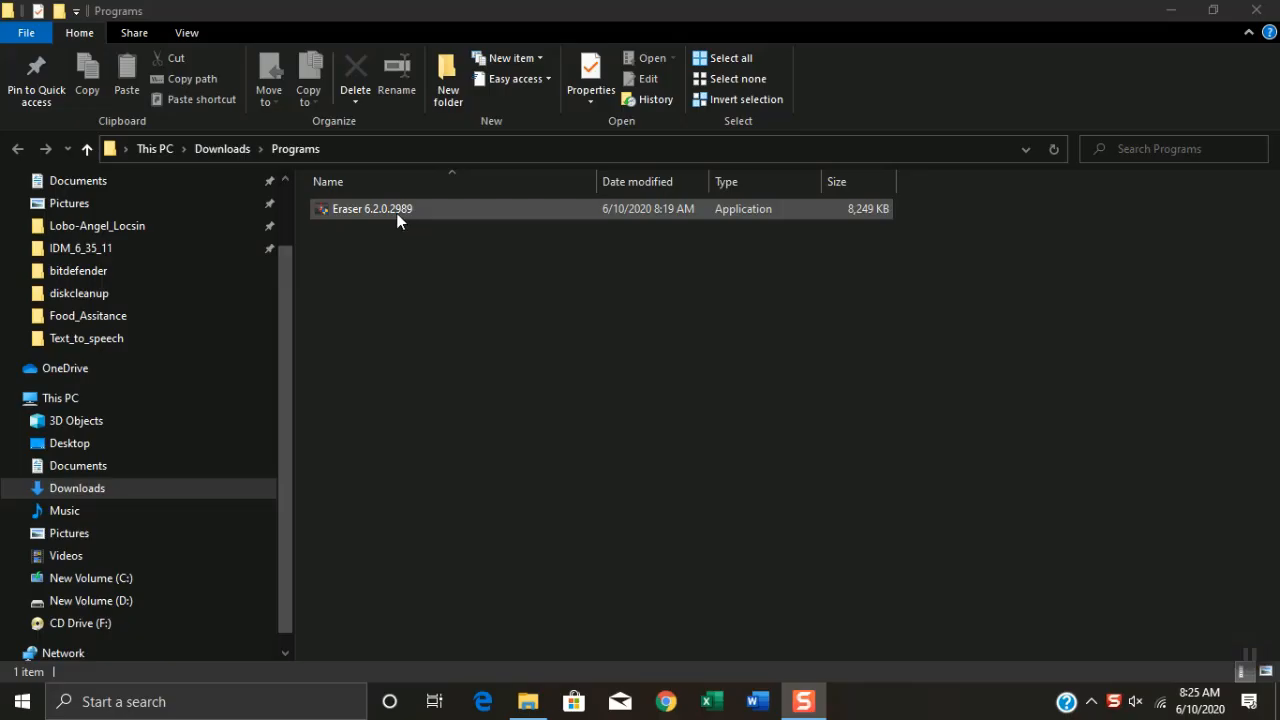
{"action": "mouse_move", "coordinate": [362, 221]}
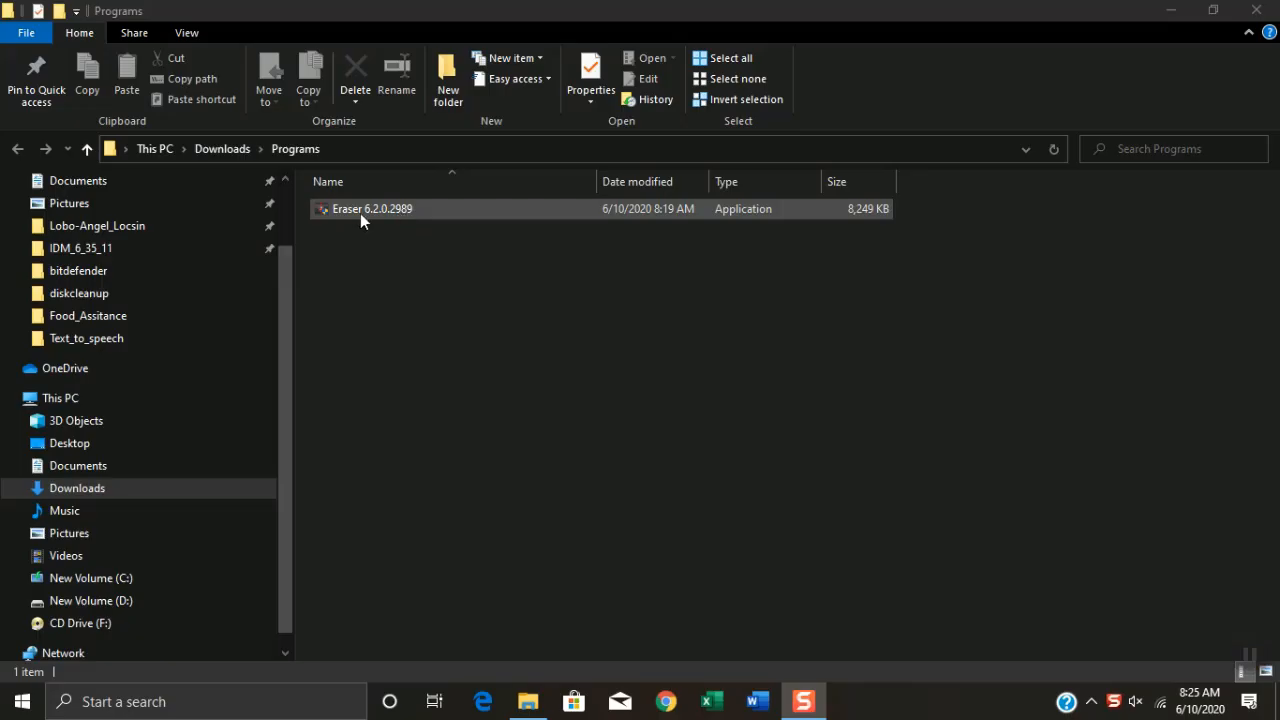
- Bring up the context menu for the Eraser 6.2.0.2989 installer in Downloads > Programs
{"action": "right_click", "coordinate": [371, 208]}
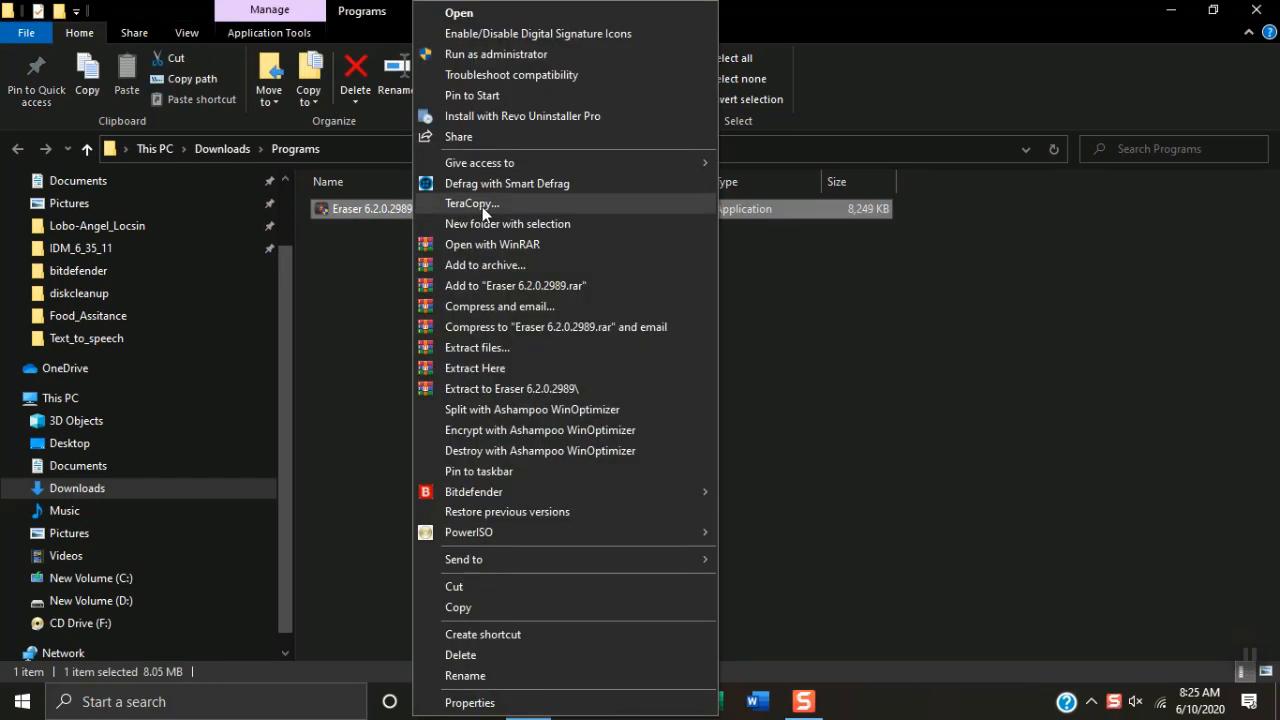
{"action": "mouse_move", "coordinate": [495, 54]}
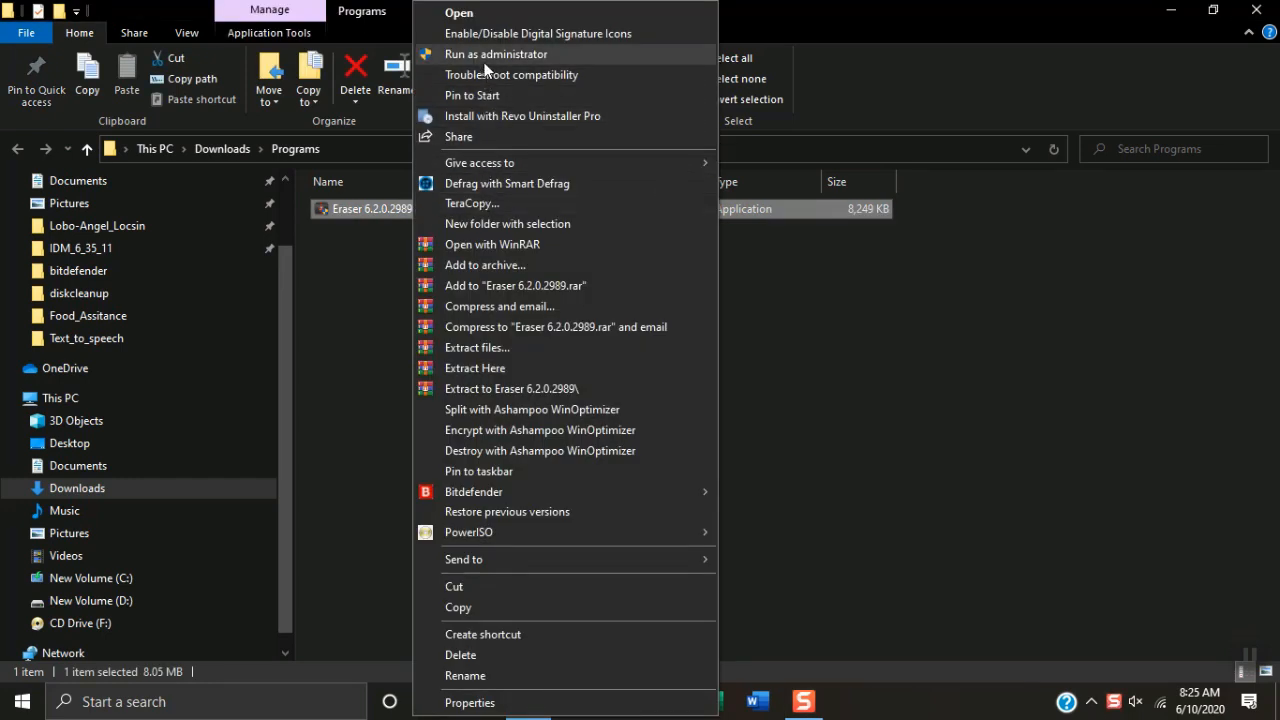
{"action": "mouse_move", "coordinate": [525, 67]}
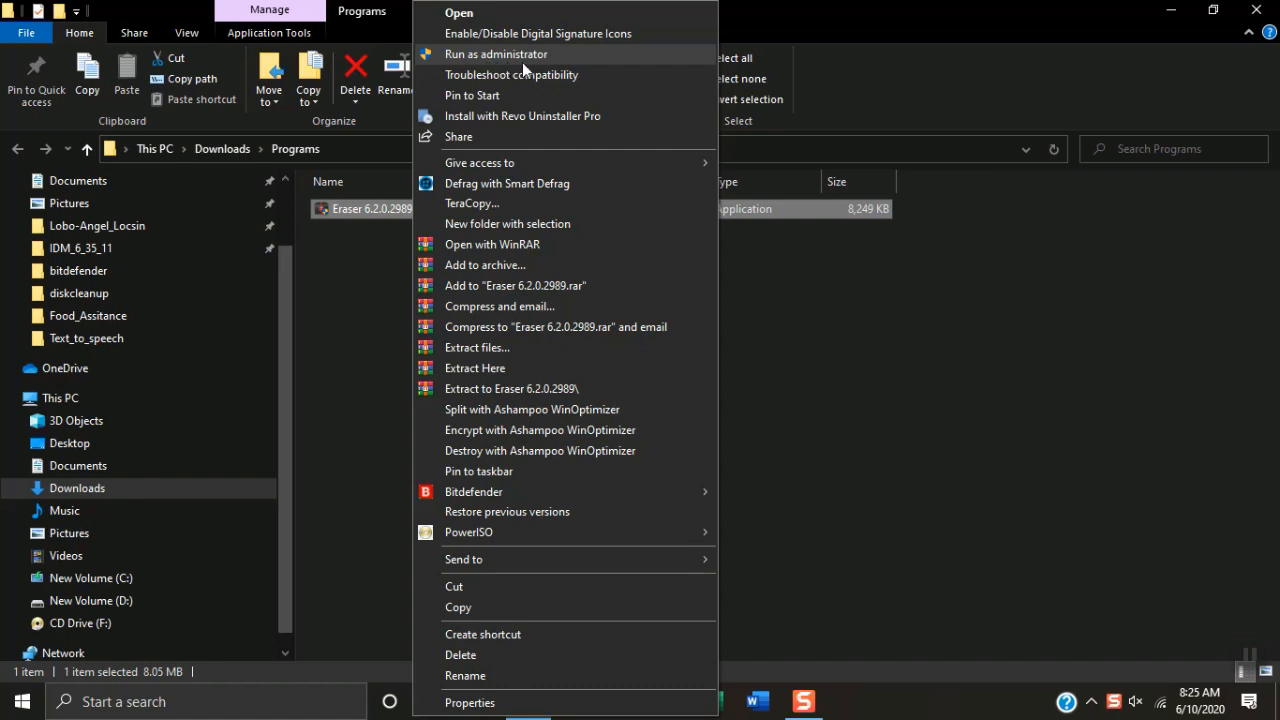
{"action": "mouse_move", "coordinate": [535, 63]}
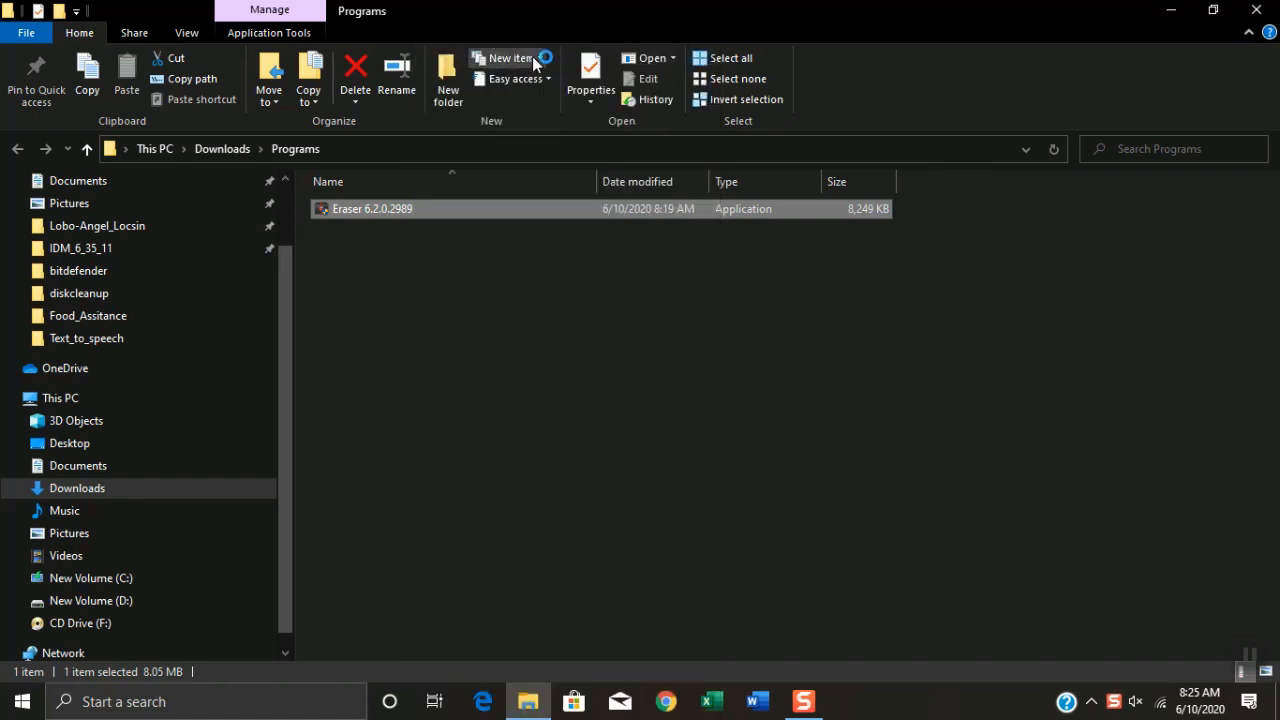
- Launch the Eraser installer and accept the license agreement
{"action": "double_click", "coordinate": [372, 208]}
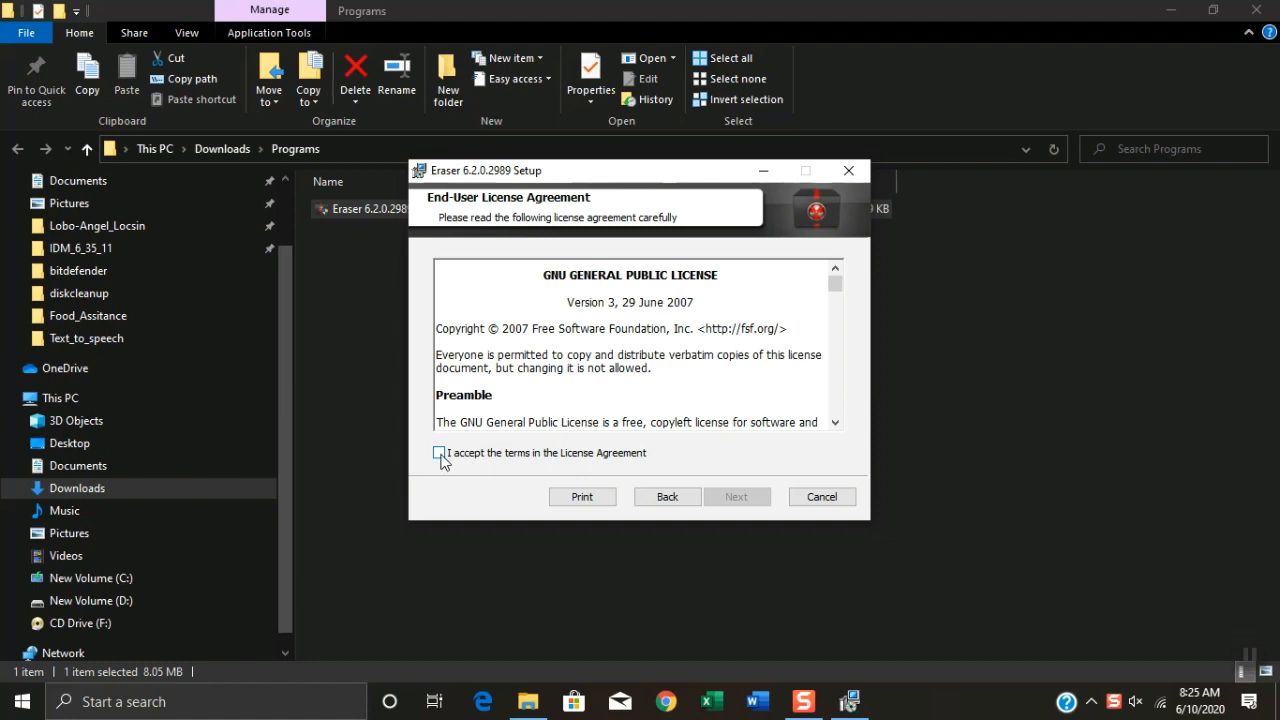
{"action": "left_click", "coordinate": [439, 453]}
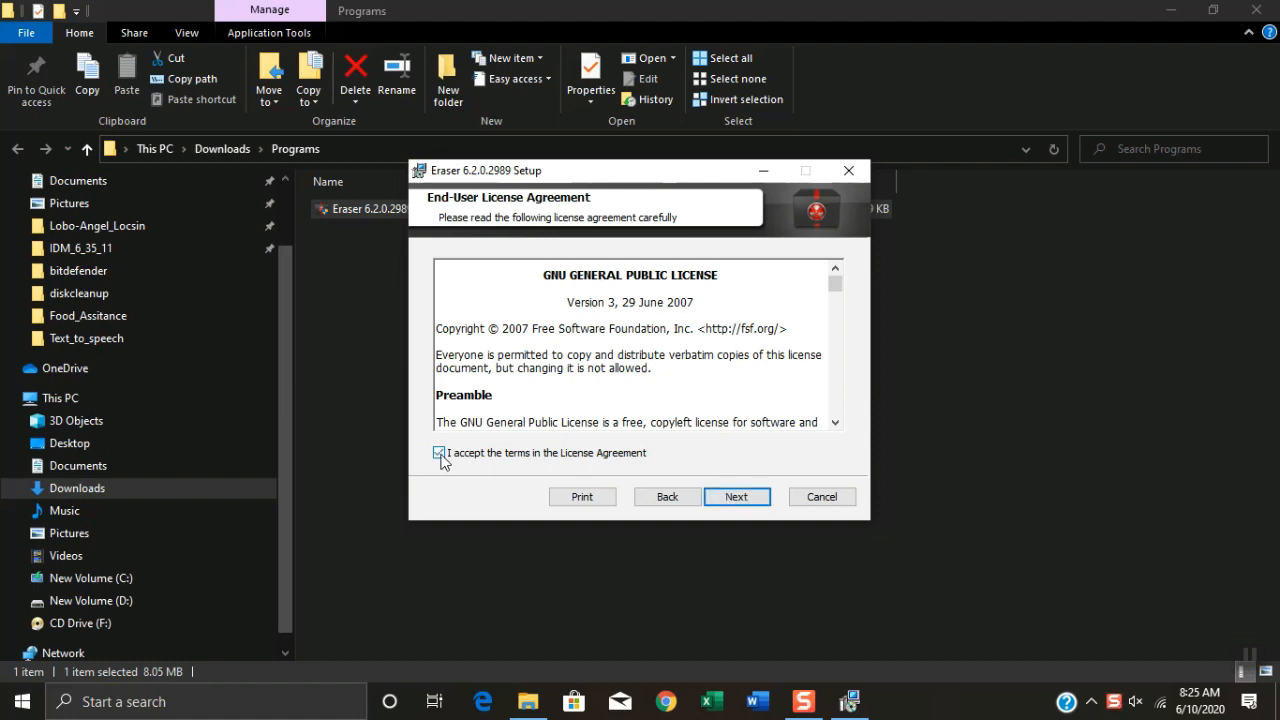
{"action": "left_click", "coordinate": [438, 453]}
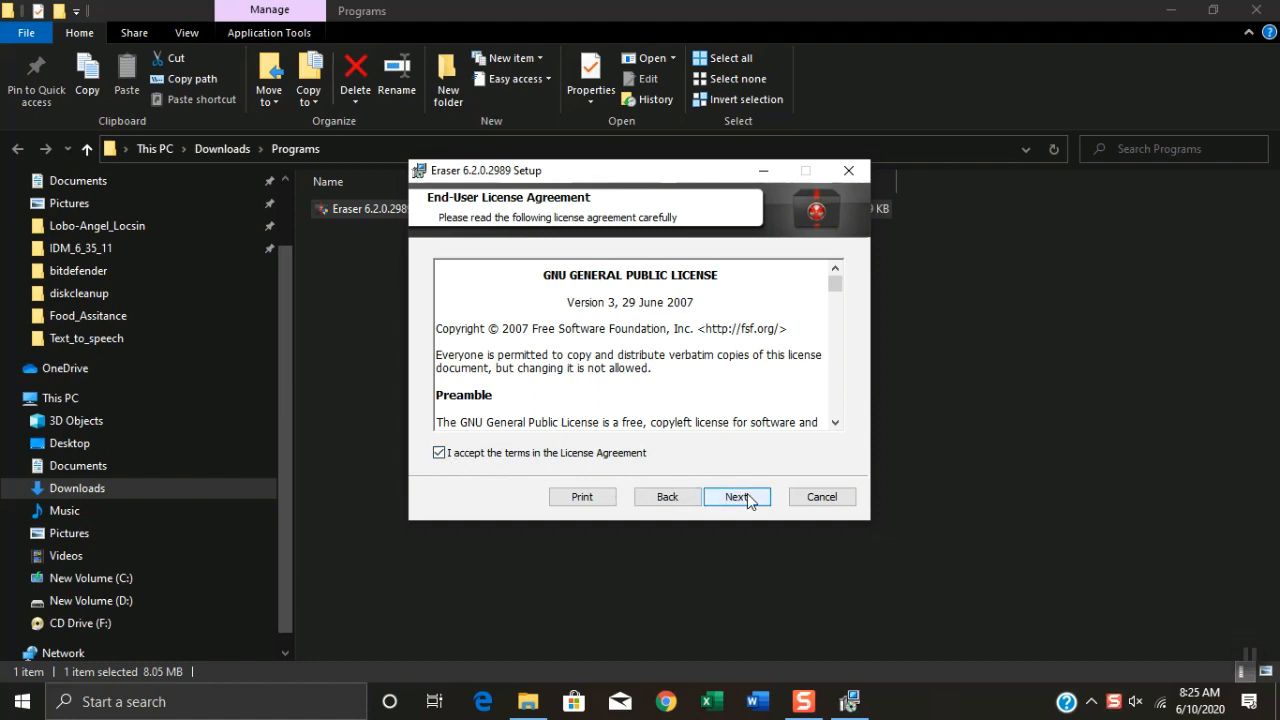
{"action": "left_click", "coordinate": [737, 497]}
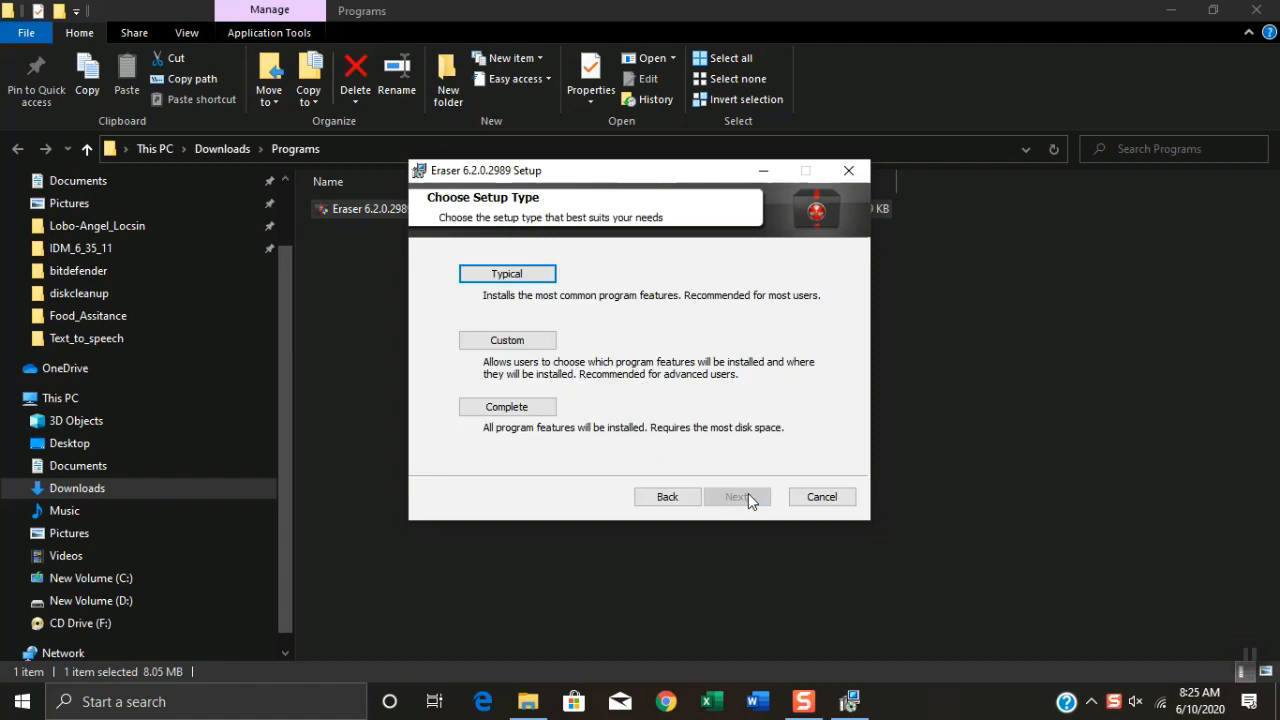
{"action": "mouse_move", "coordinate": [752, 511]}
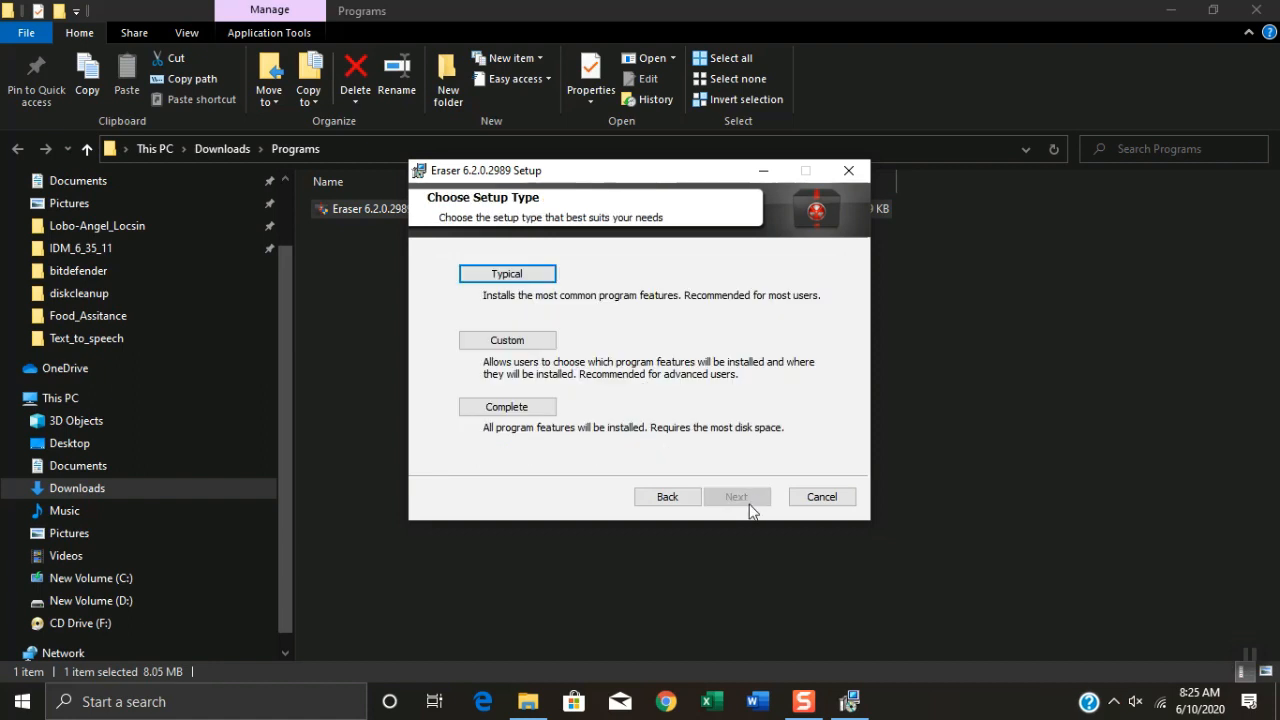
{"action": "mouse_move", "coordinate": [507, 406]}
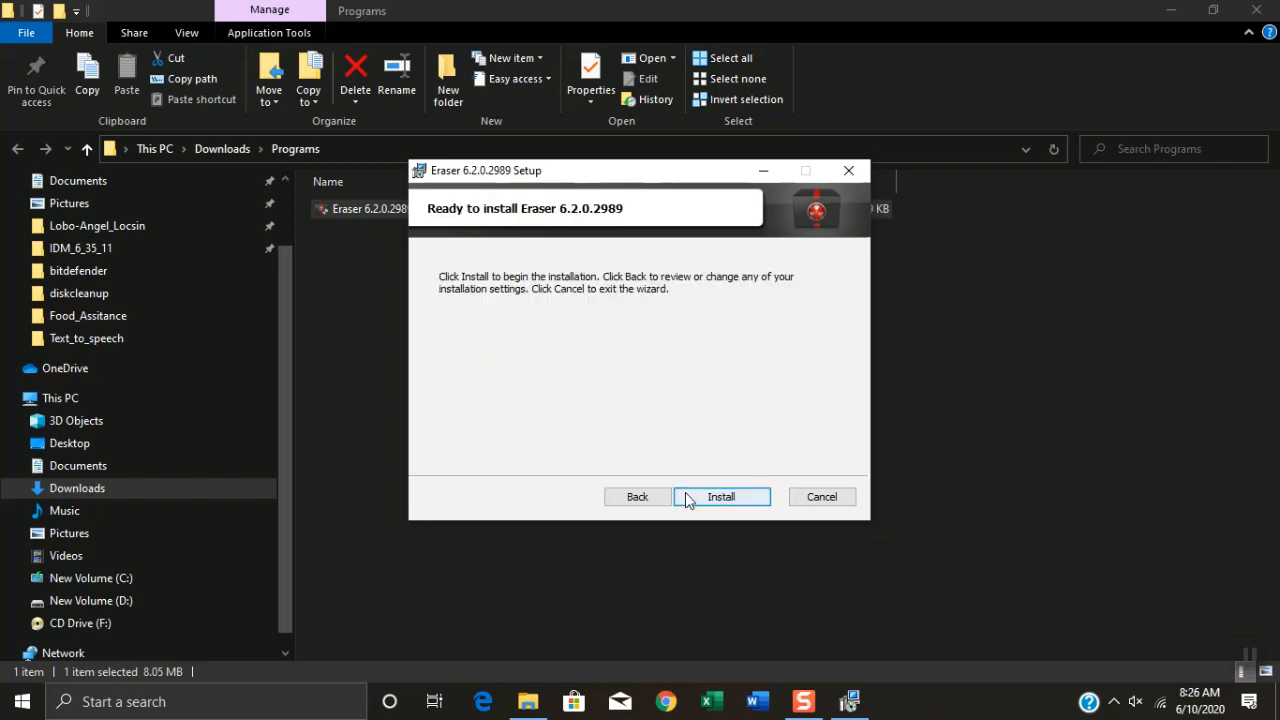
- Install Eraser 6.2.0.2989 and finish with Run Eraser ticked
{"action": "left_click", "coordinate": [721, 496]}
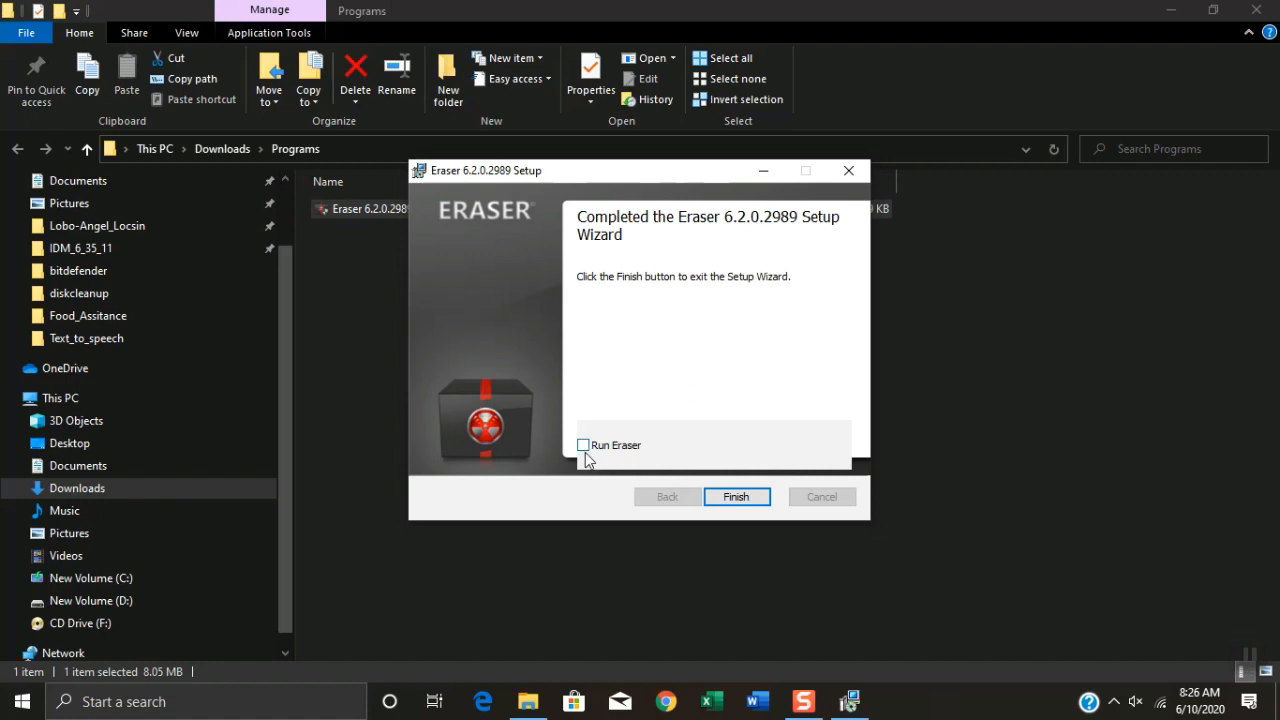
{"action": "left_click", "coordinate": [583, 445]}
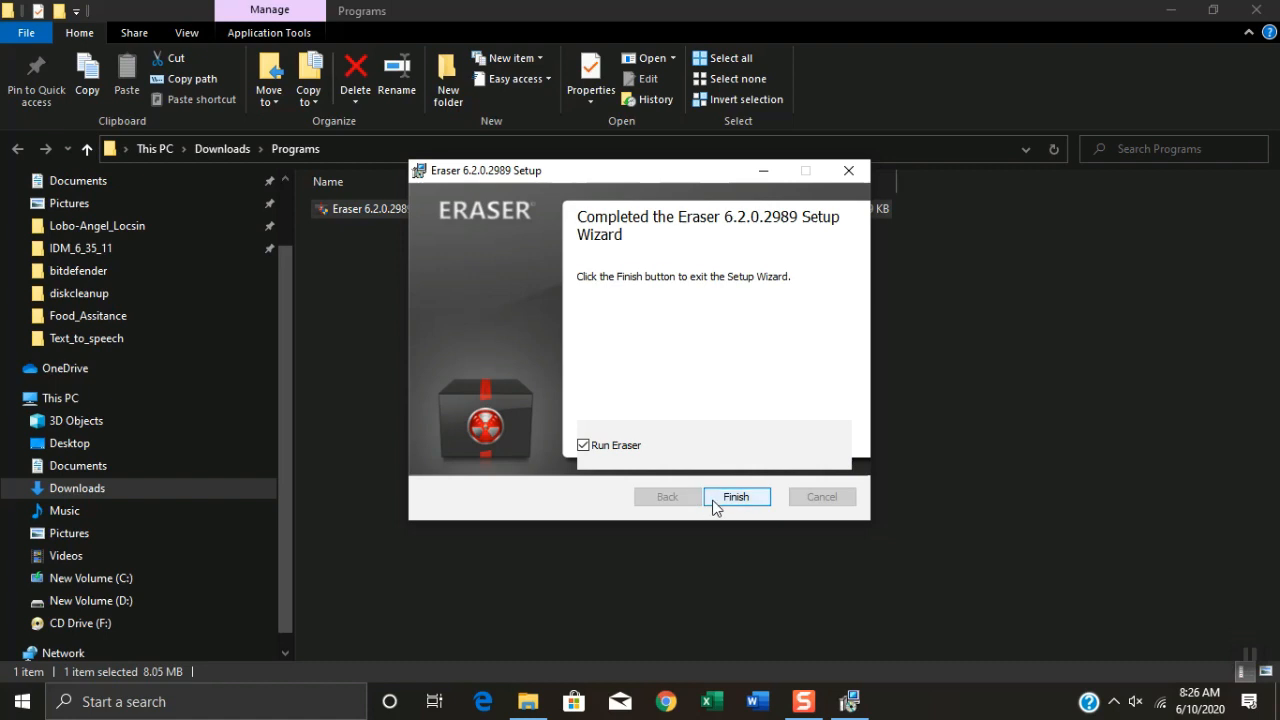
{"action": "left_click", "coordinate": [736, 496]}
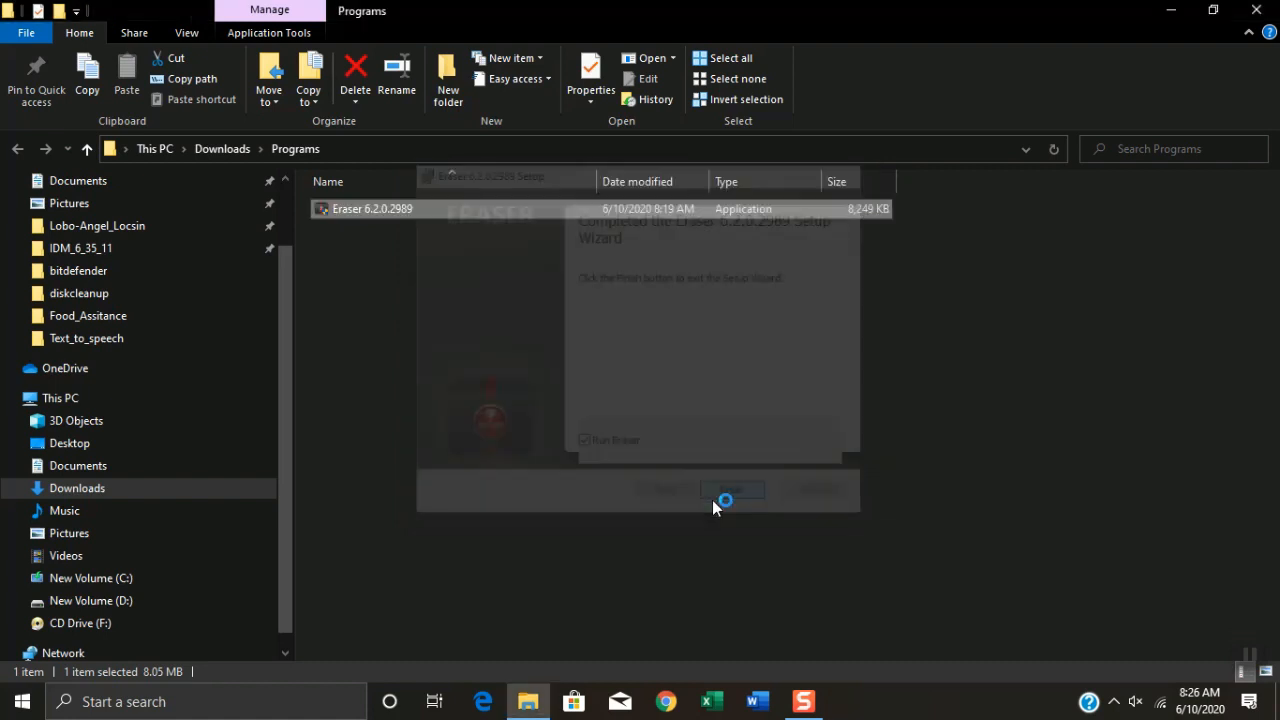
{"action": "left_click", "coordinate": [731, 490]}
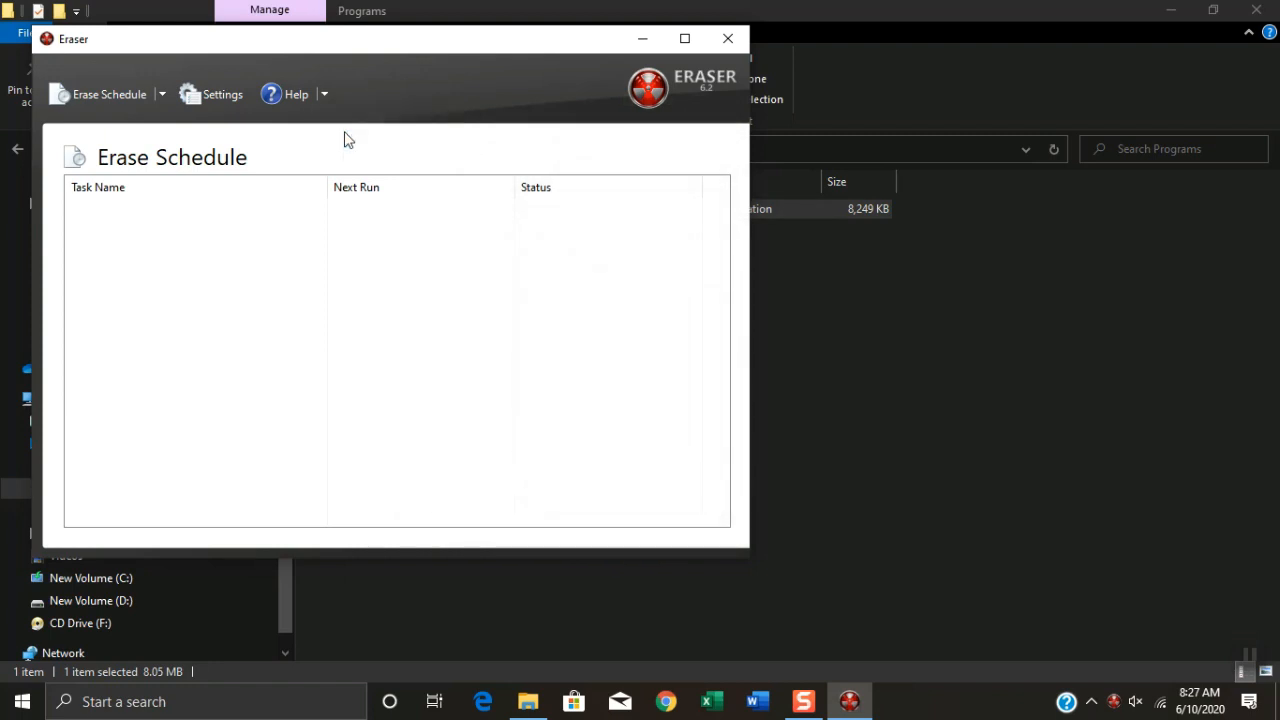
{"action": "left_click", "coordinate": [296, 93]}
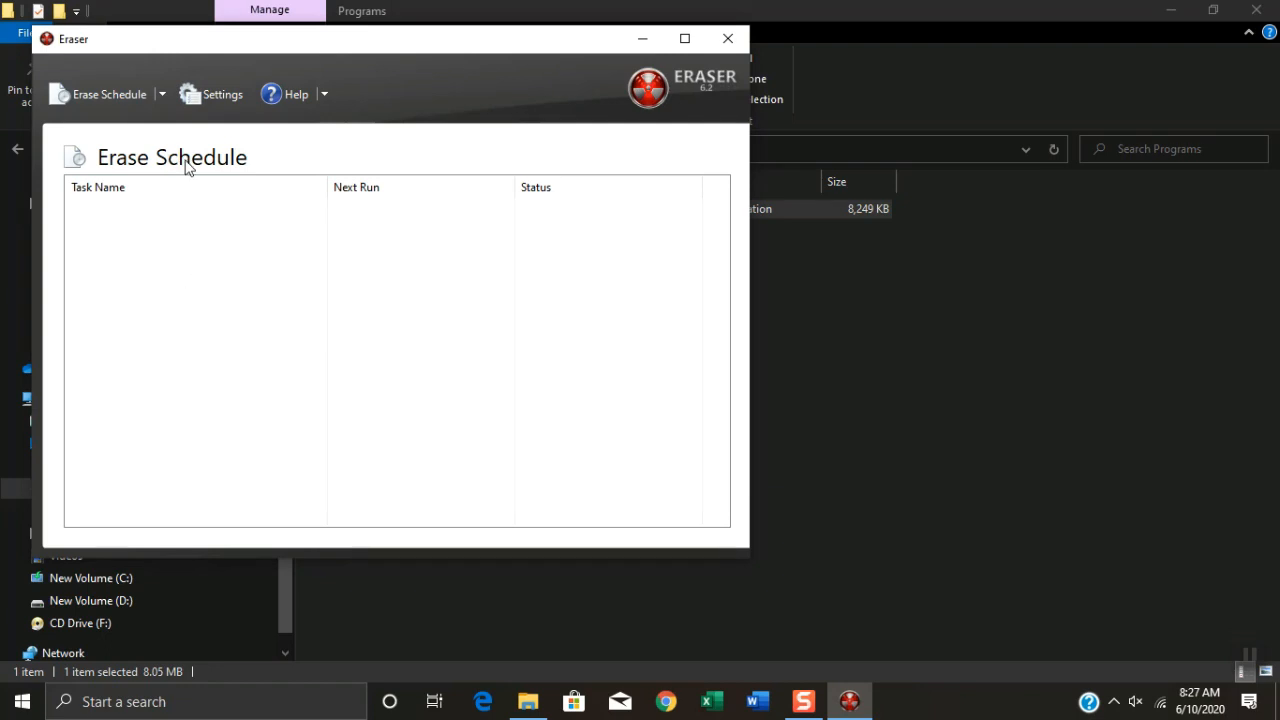
{"action": "mouse_move", "coordinate": [390, 115]}
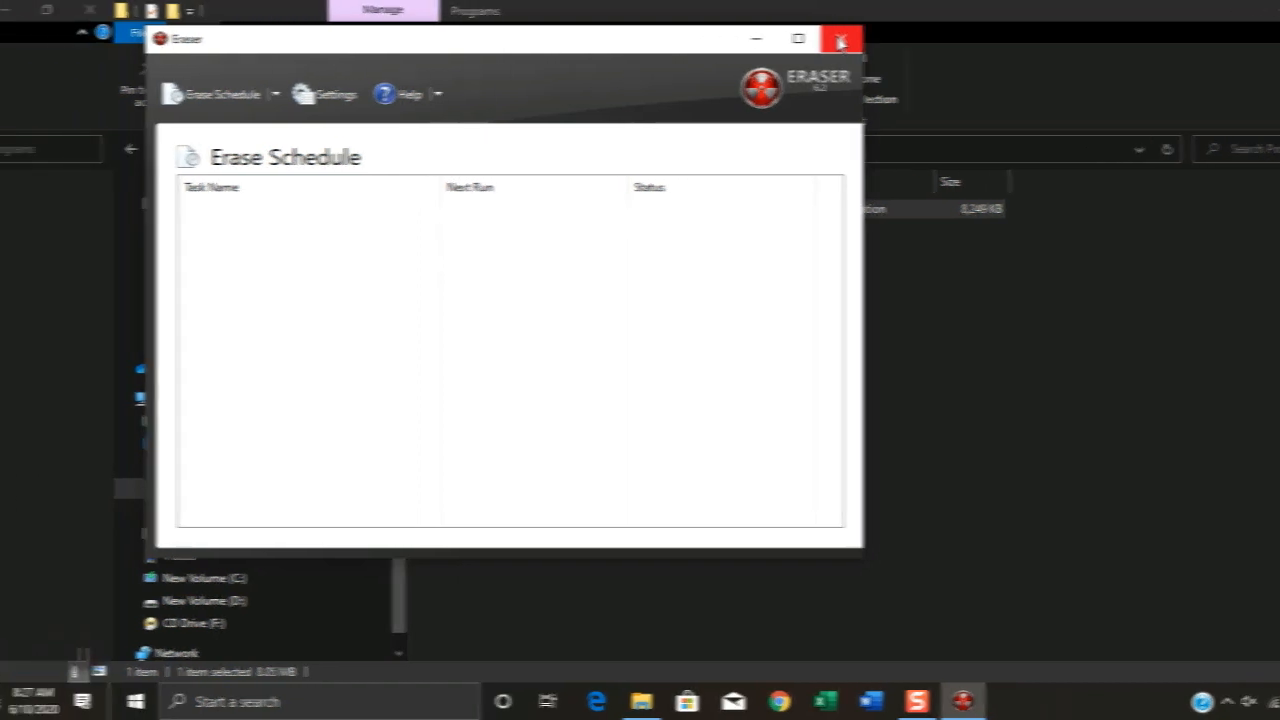
{"action": "left_click", "coordinate": [841, 39]}
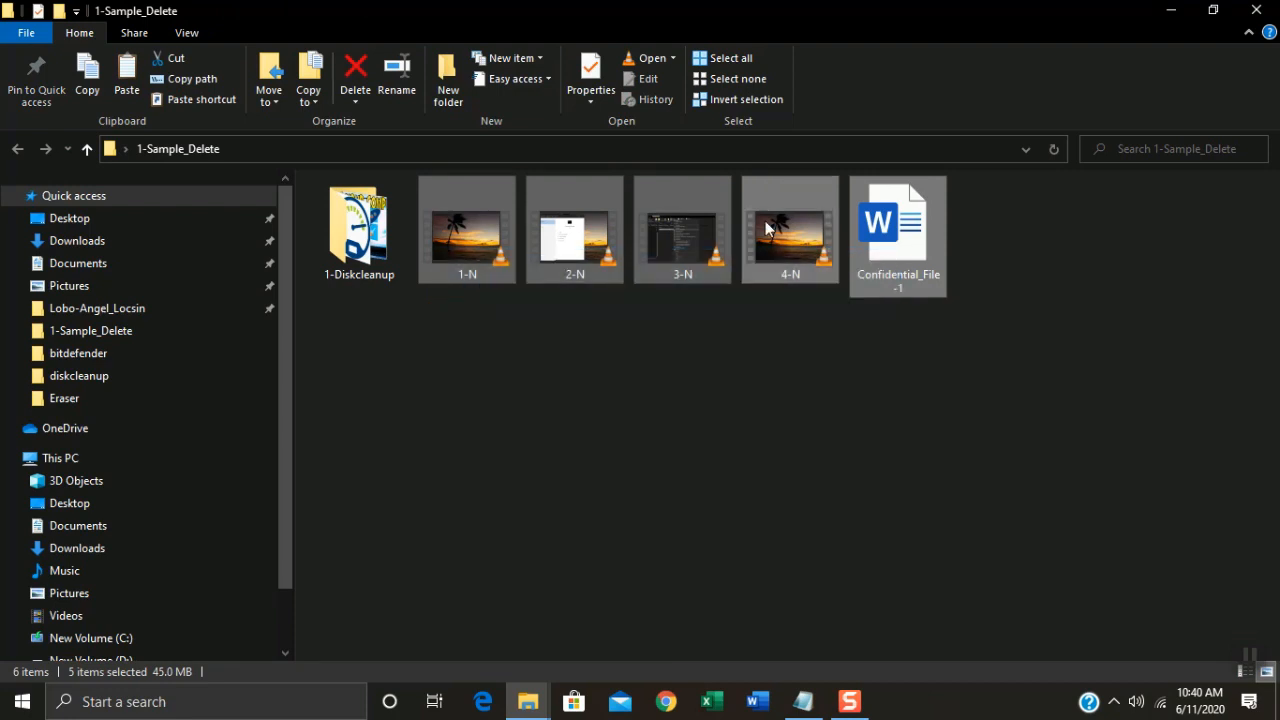
- Erase the four videos and Confidential_File-1 via Eraser > Erase
{"action": "right_click", "coordinate": [790, 230]}
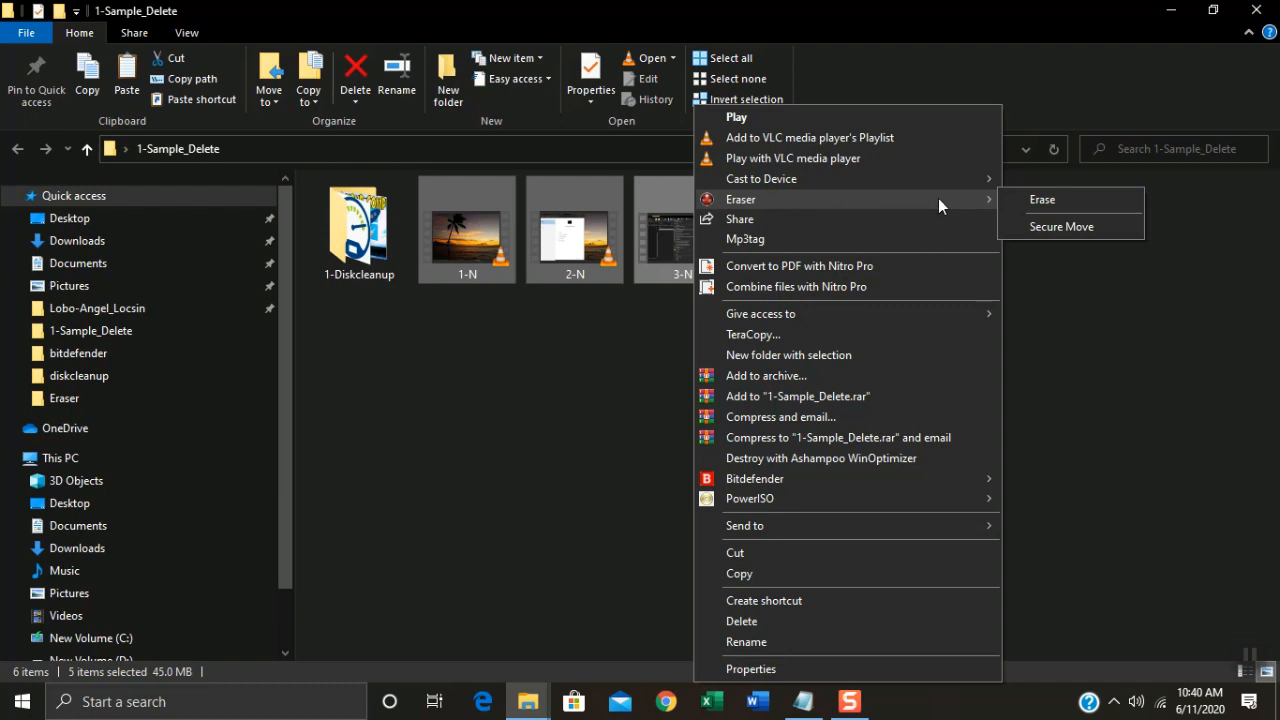
{"action": "mouse_move", "coordinate": [1042, 199]}
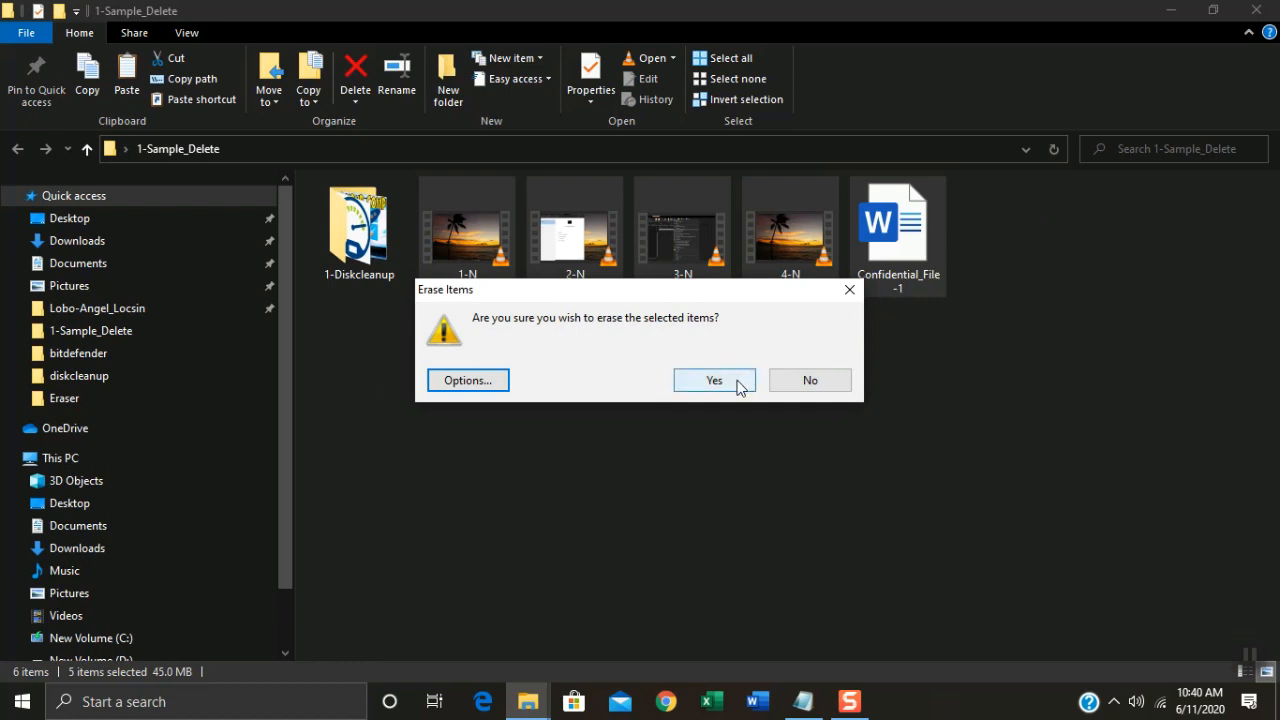
{"action": "left_click", "coordinate": [714, 380]}
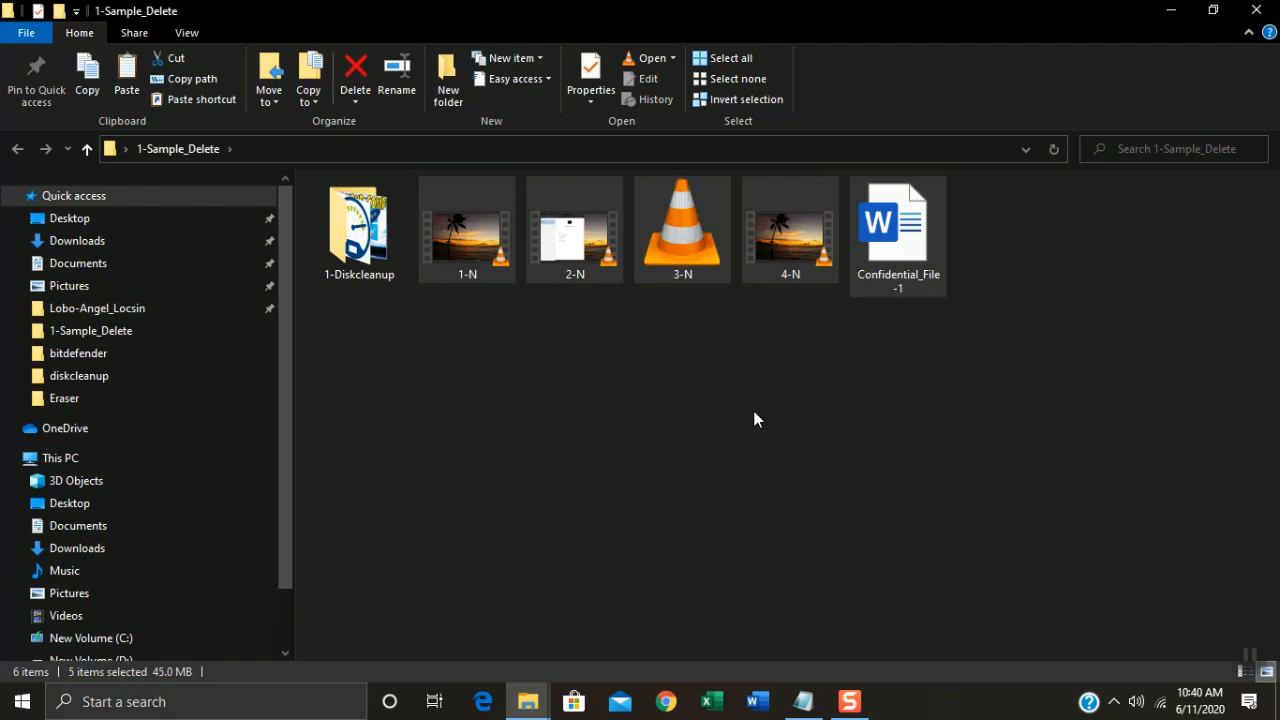
{"action": "left_click", "coordinate": [1113, 701]}
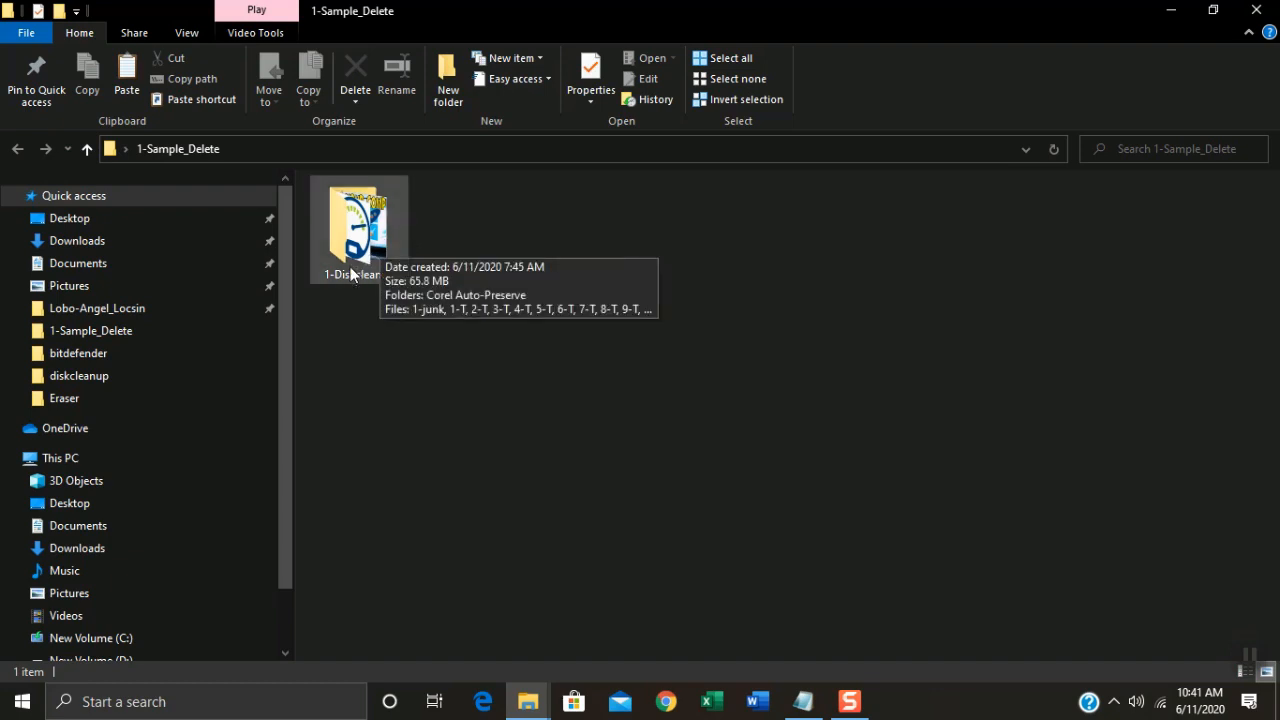
- Erase the 1-Diskcleanup folder through Eraser's context menu command
{"action": "right_click", "coordinate": [358, 230]}
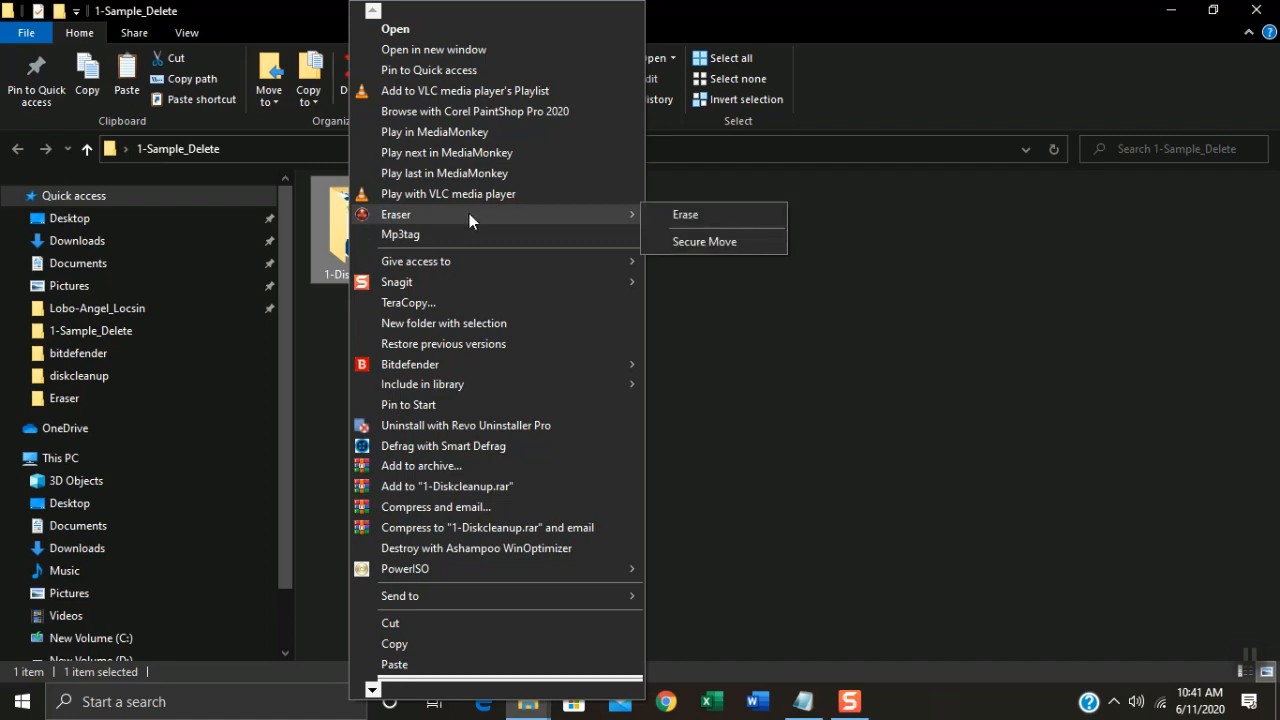
{"action": "left_click", "coordinate": [685, 214]}
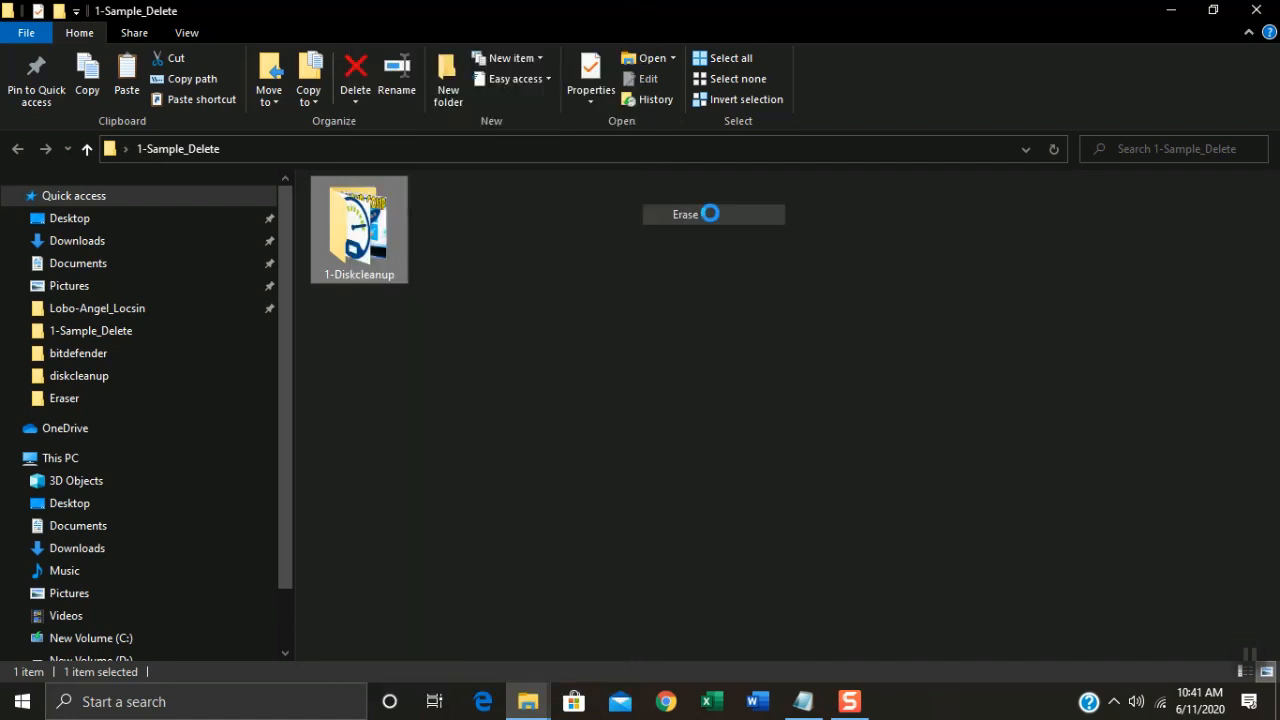
{"action": "left_click", "coordinate": [685, 214]}
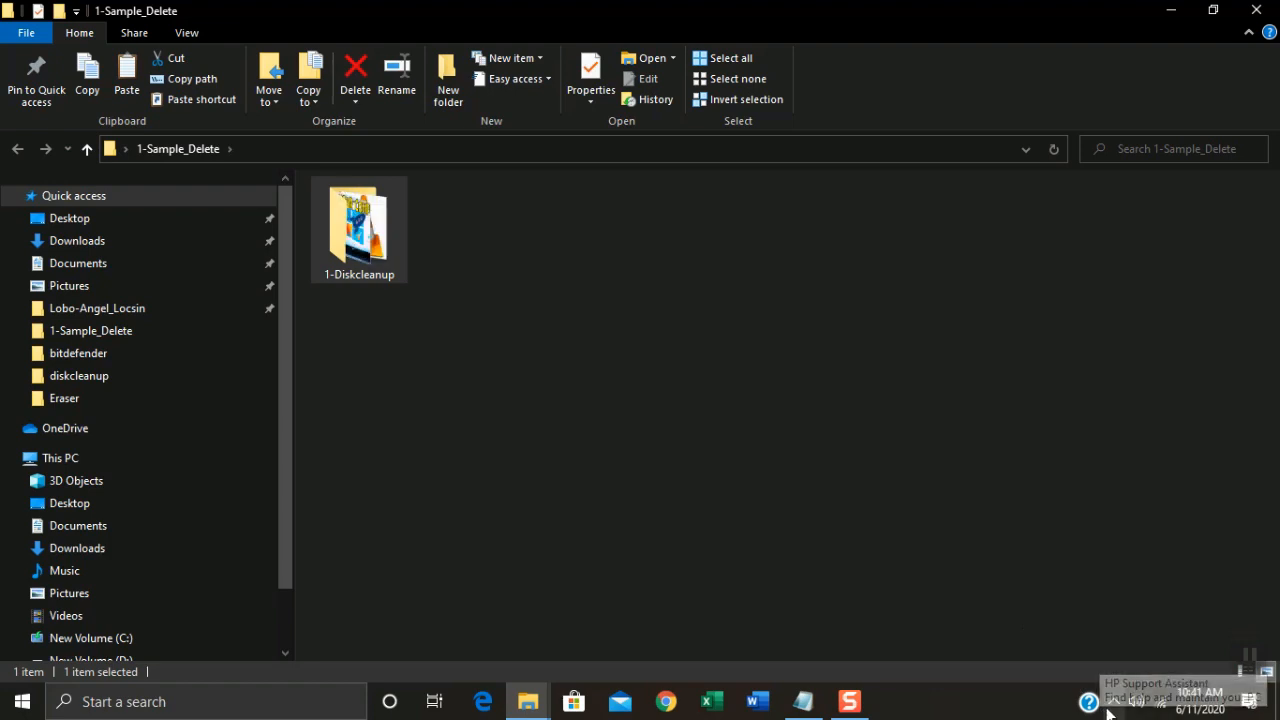
- Check the erase schedule in the Eraser window, then close it
{"action": "left_click", "coordinate": [1113, 701]}
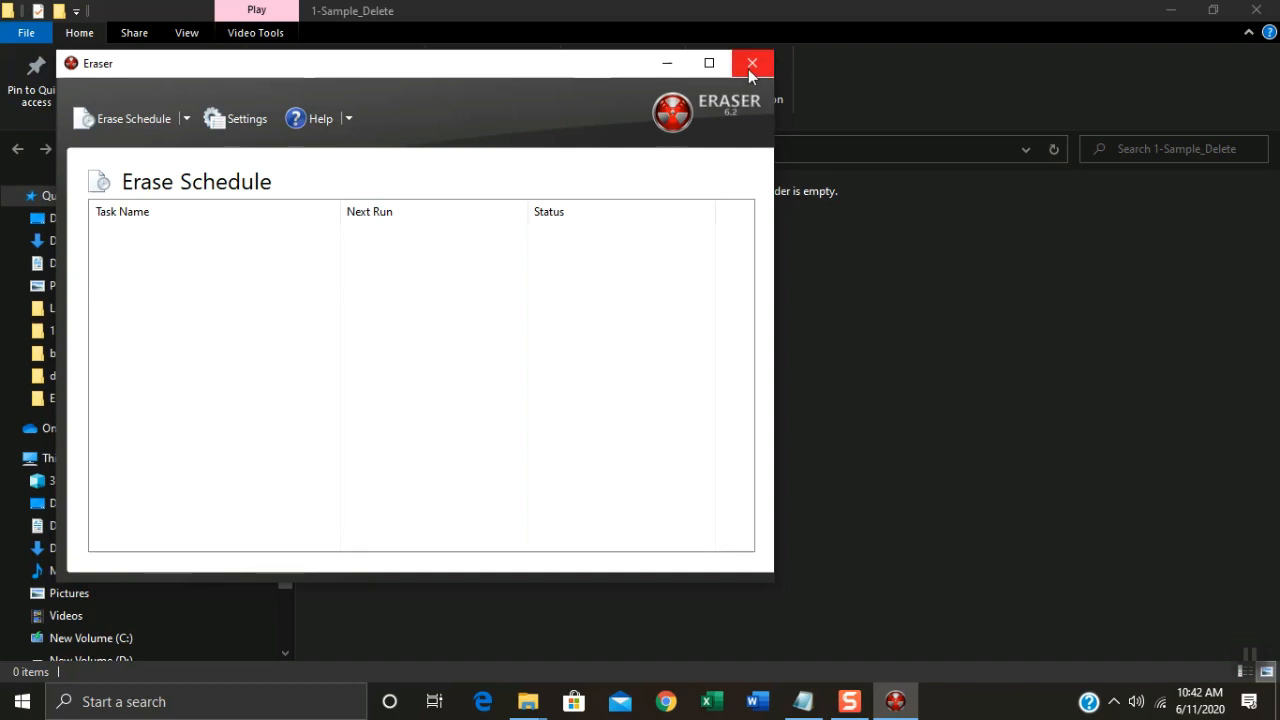
{"action": "left_click", "coordinate": [753, 63]}
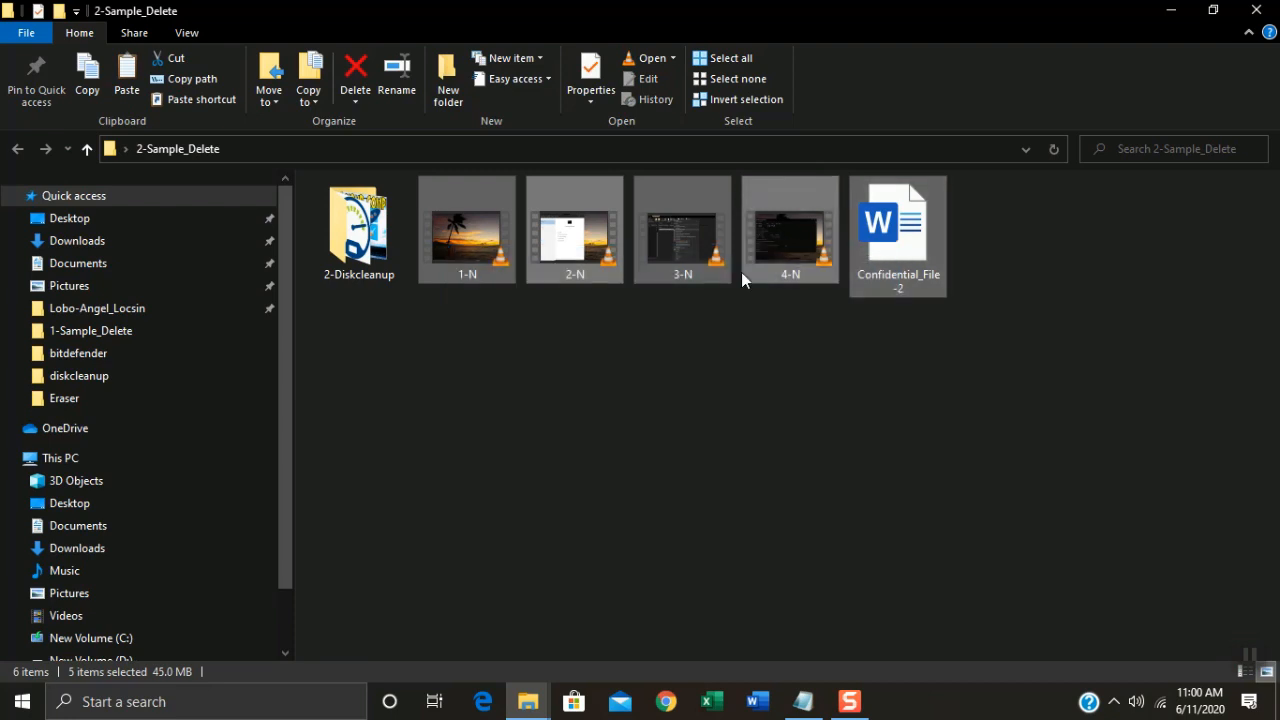
{"action": "mouse_move", "coordinate": [682, 230]}
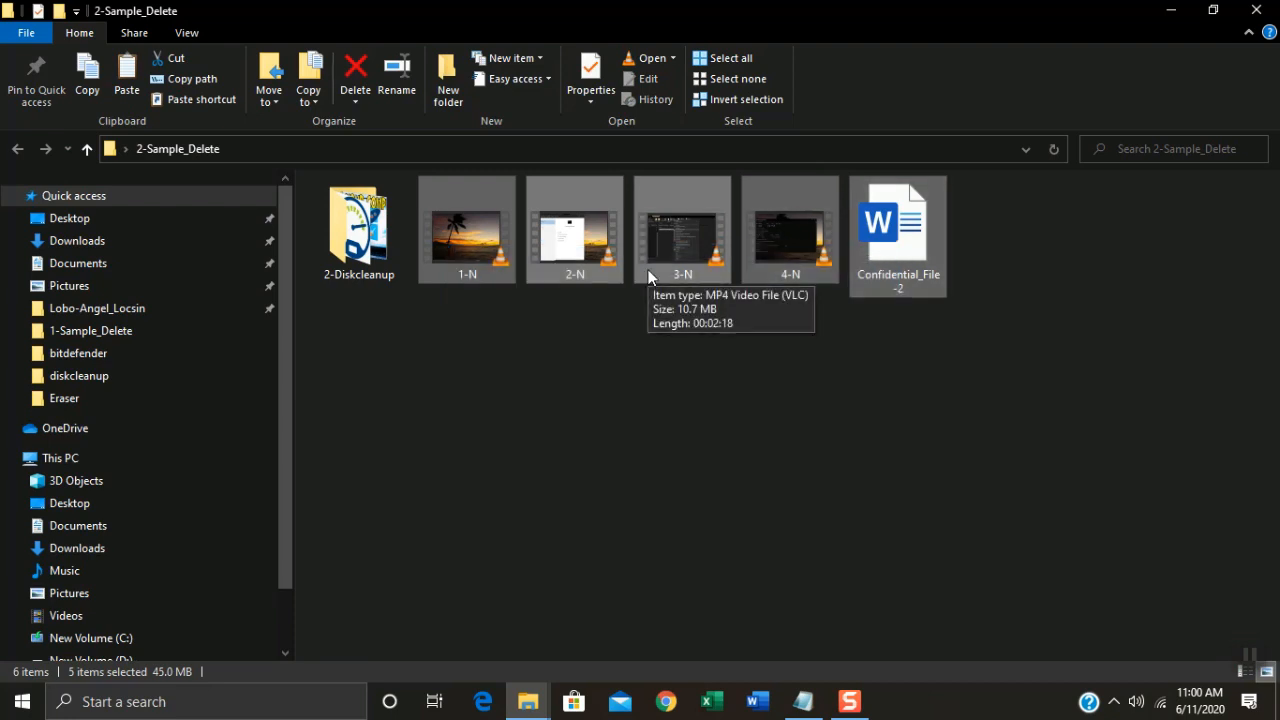
- Open the context menu for the five selected files in 2-Sample_Delete
{"action": "right_click", "coordinate": [683, 230]}
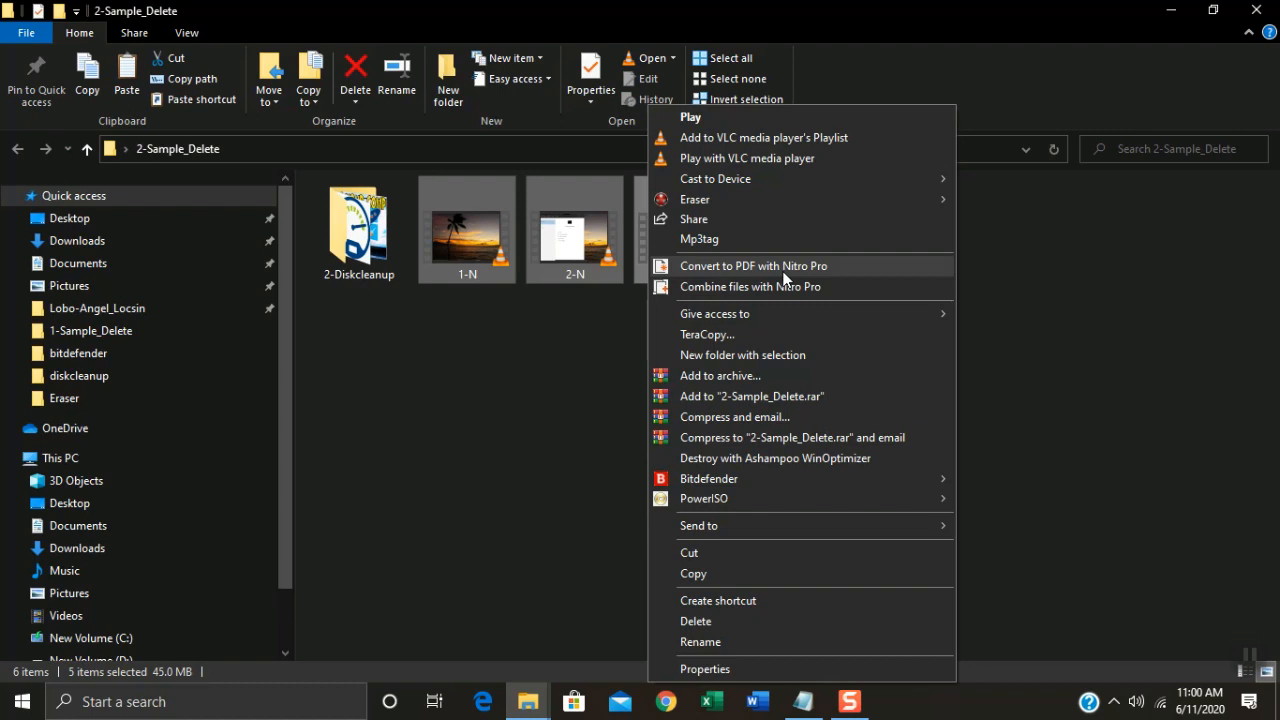
{"action": "mouse_move", "coordinate": [783, 417]}
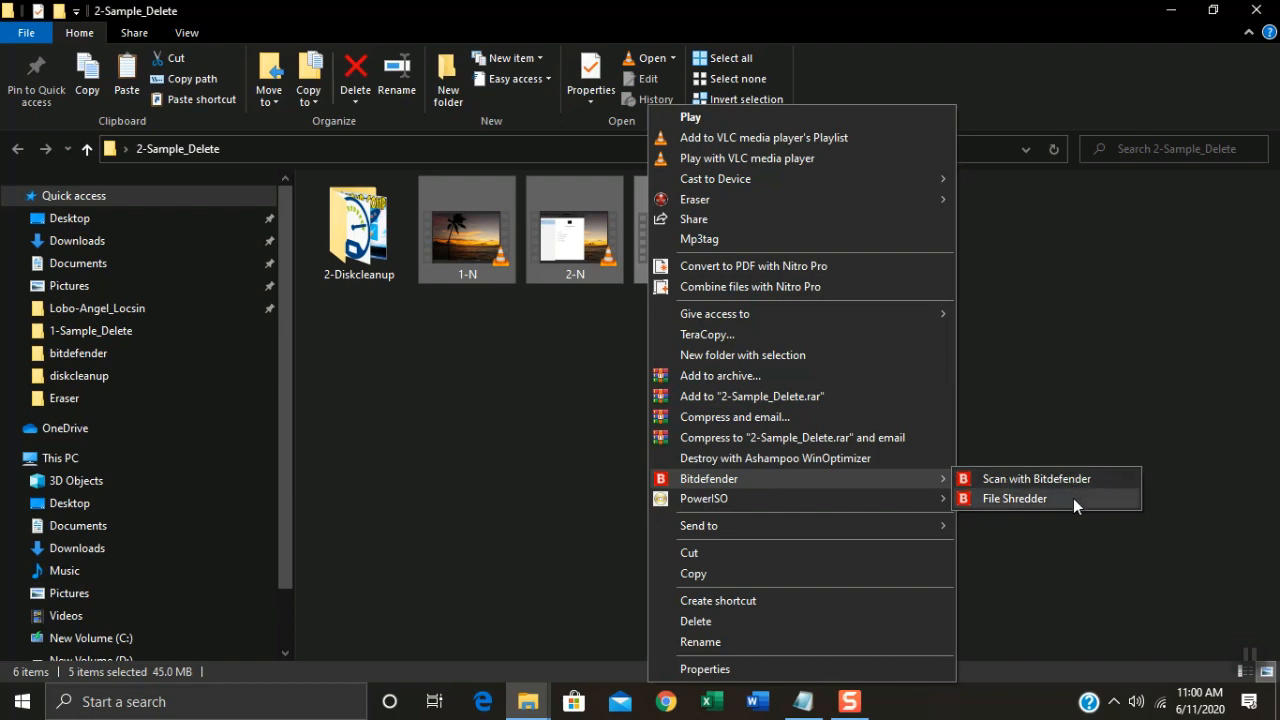
{"action": "mouse_move", "coordinate": [1060, 508]}
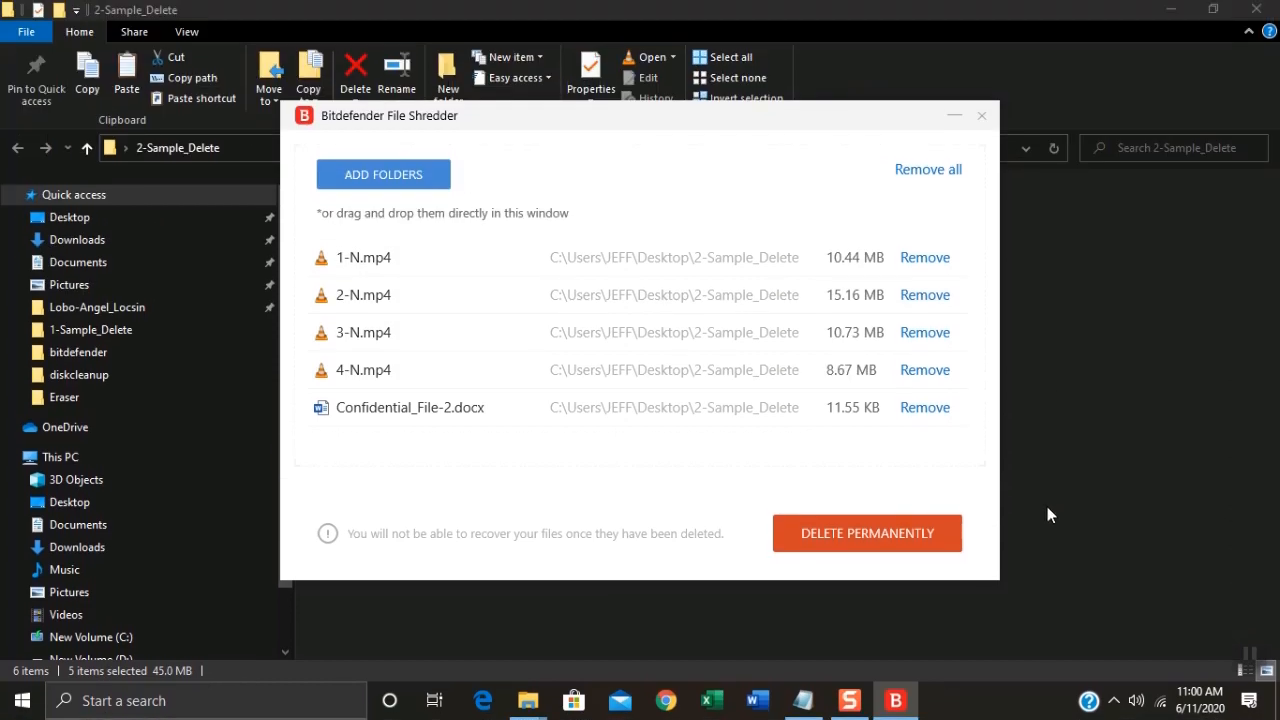
{"action": "mouse_move", "coordinate": [867, 534]}
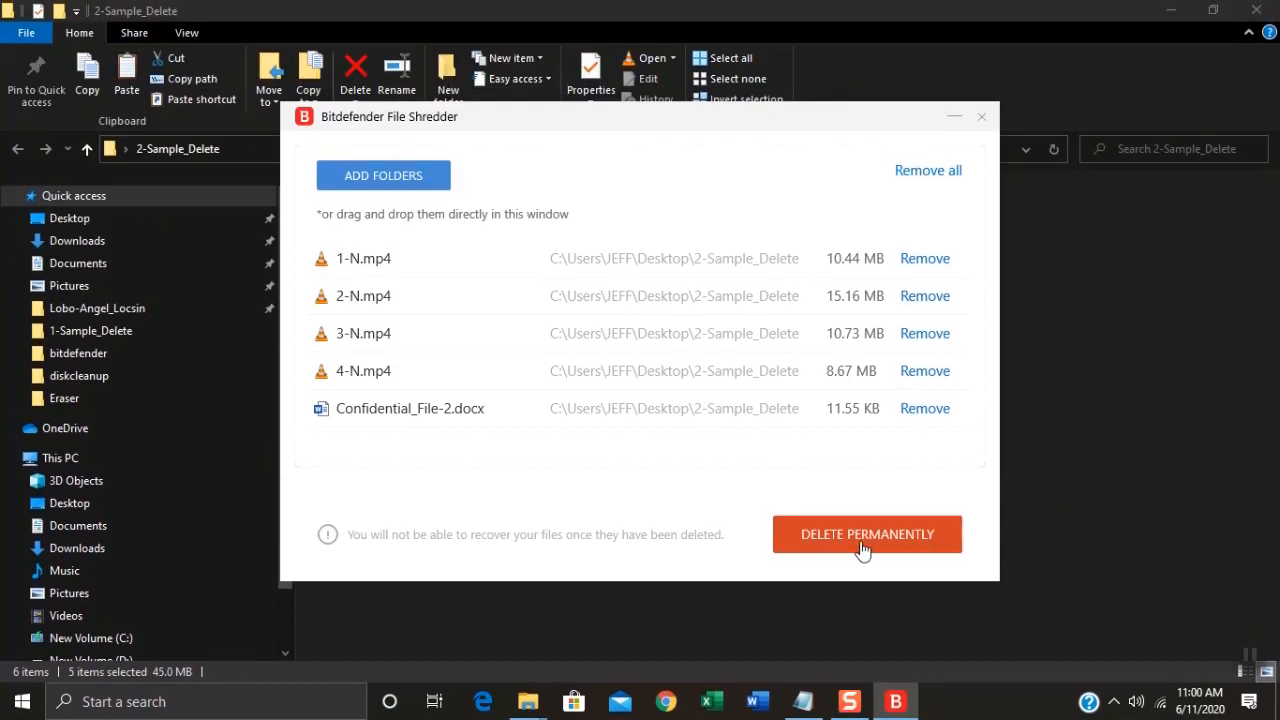
{"action": "mouse_move", "coordinate": [890, 548]}
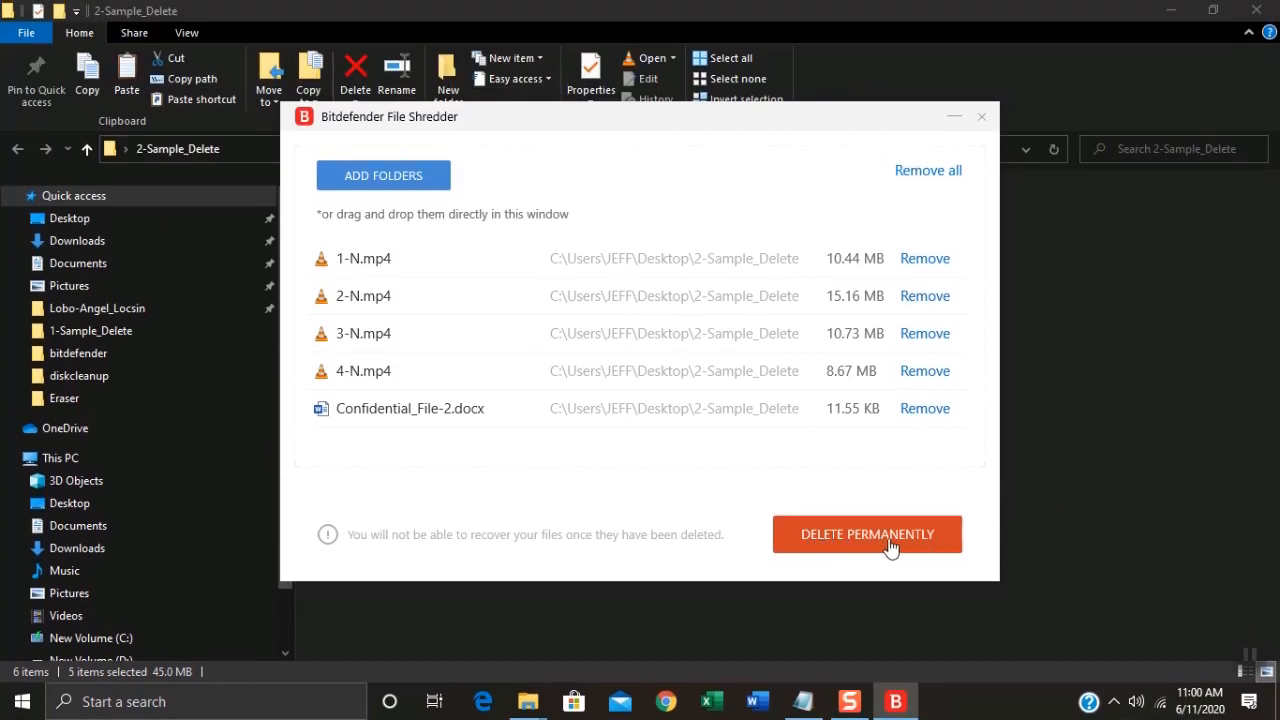
- Permanently shred the four videos and Confidential_File-2.docx, then dismiss the summary
{"action": "left_click", "coordinate": [867, 533]}
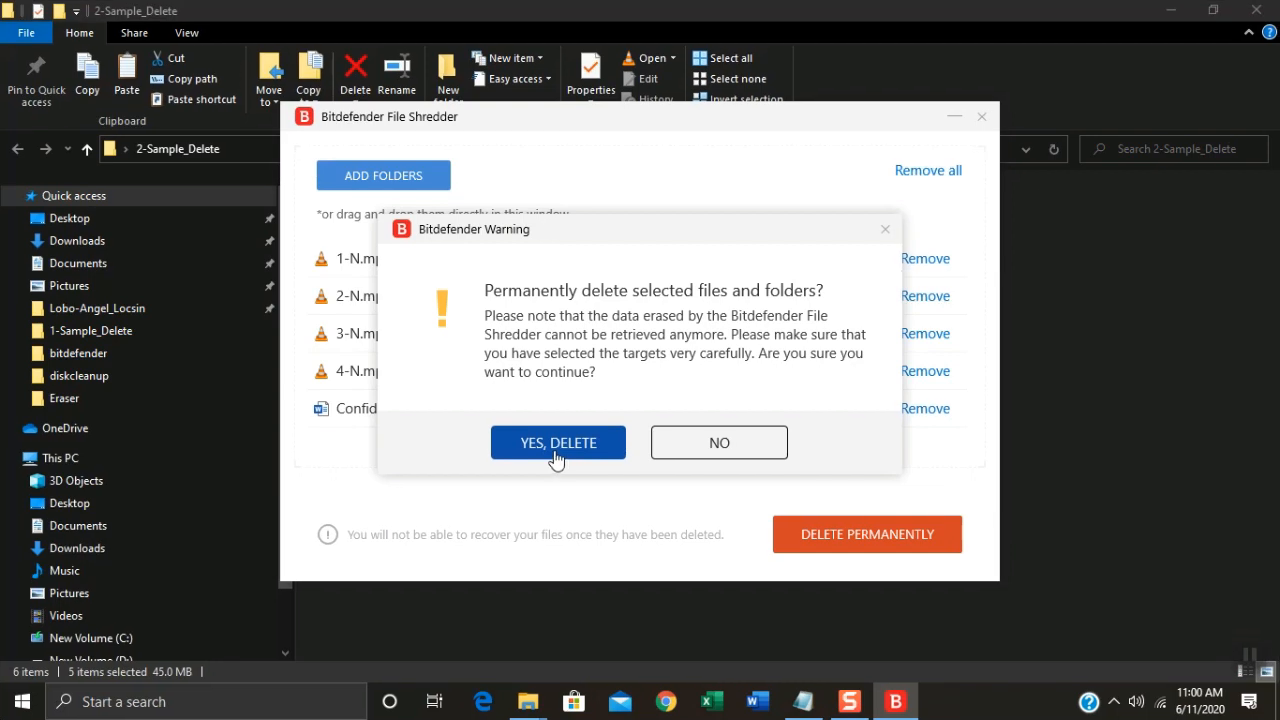
{"action": "left_click", "coordinate": [557, 442]}
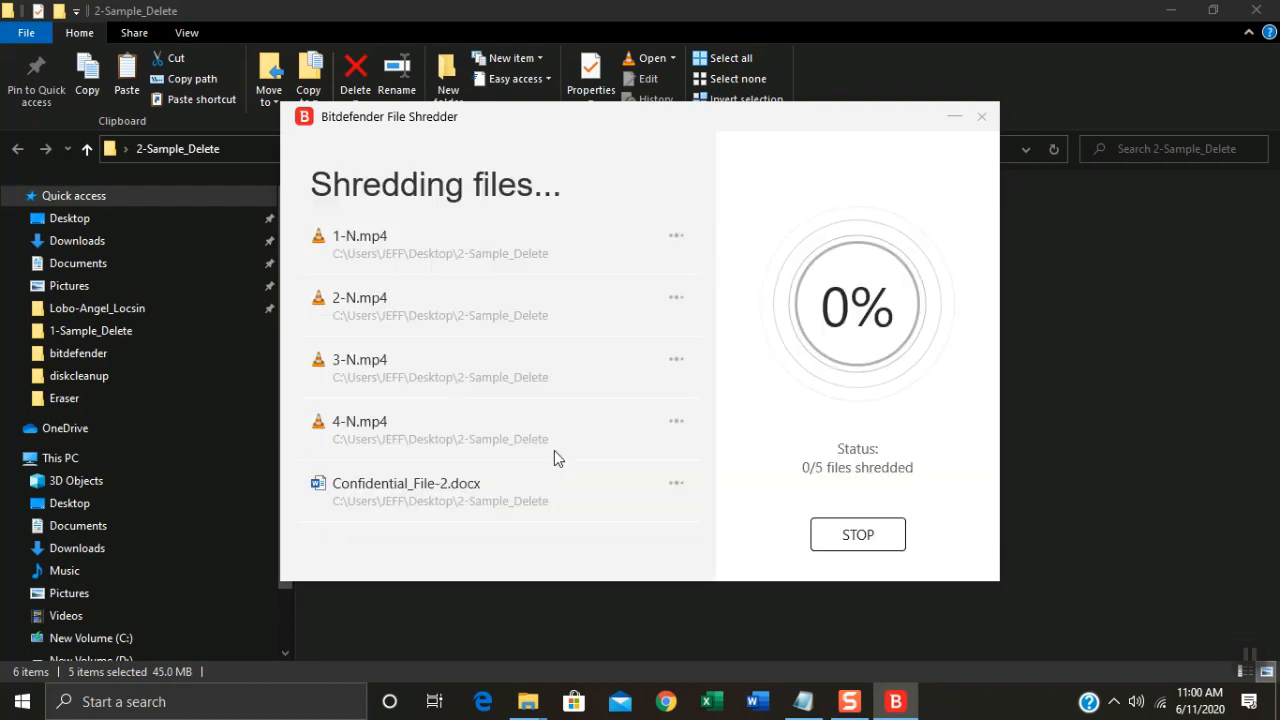
{"action": "mouse_move", "coordinate": [565, 458]}
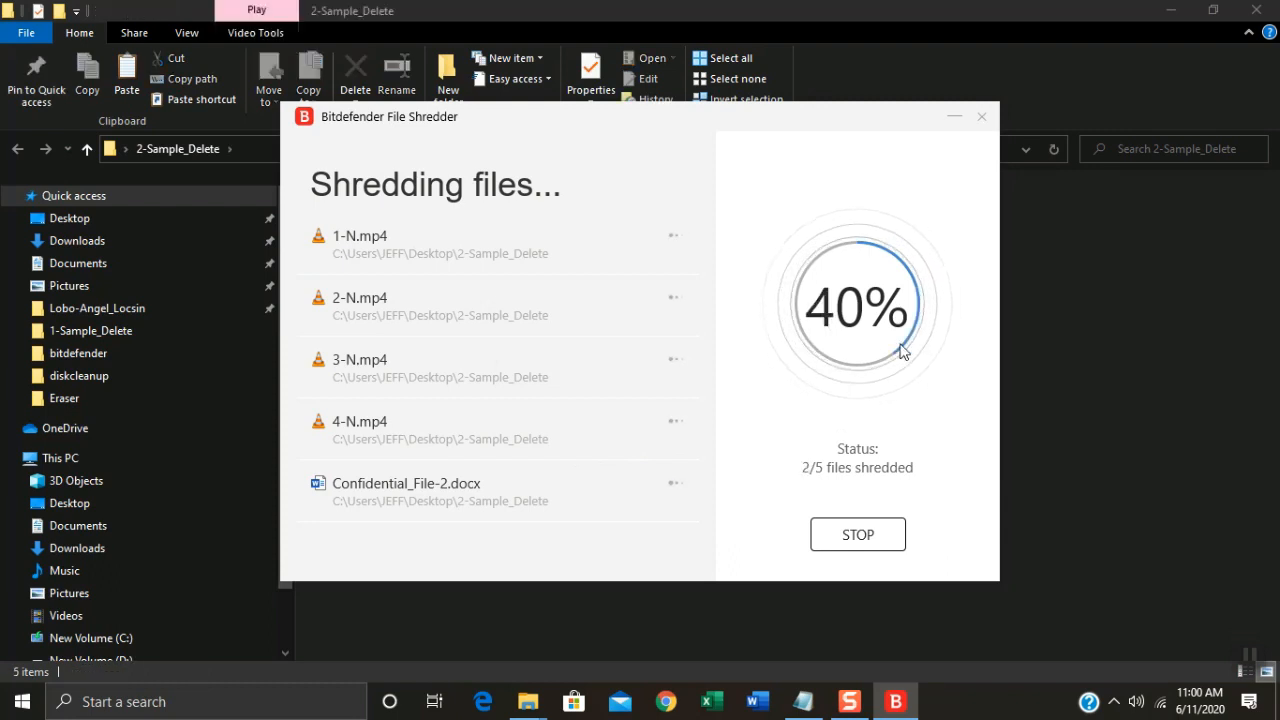
{"action": "mouse_move", "coordinate": [766, 419]}
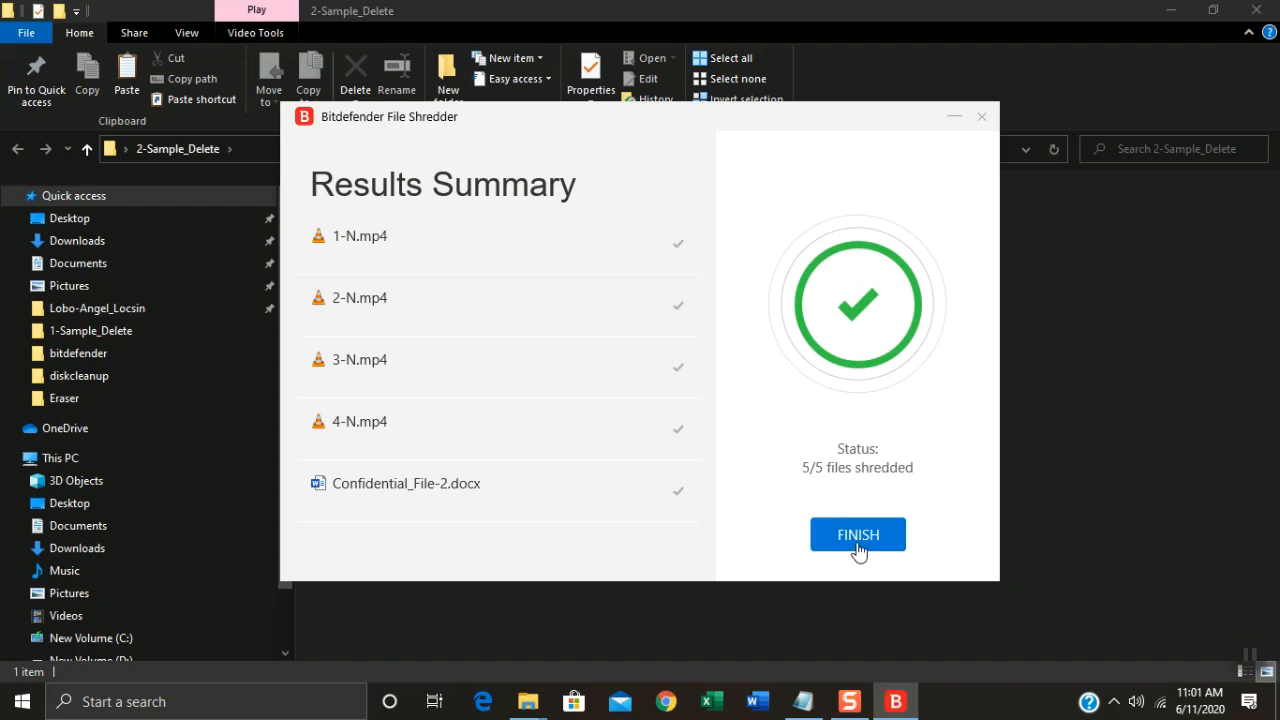
{"action": "left_click", "coordinate": [857, 534]}
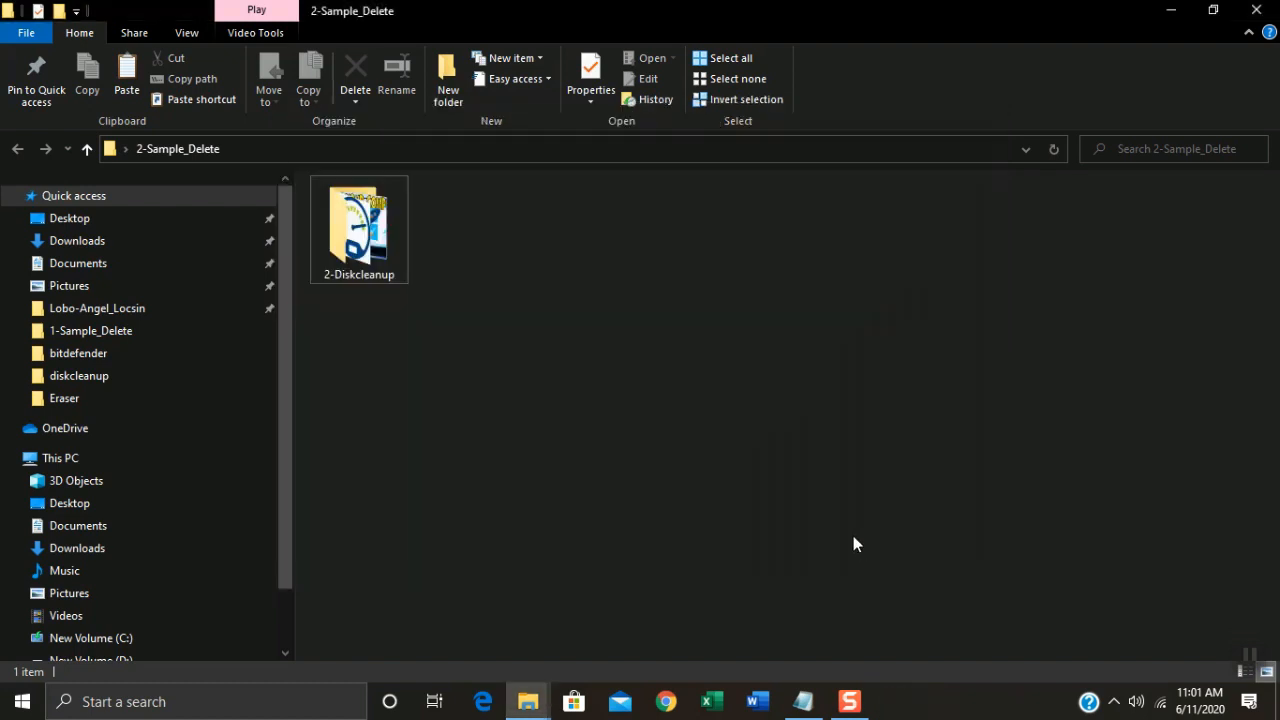
{"action": "mouse_move", "coordinate": [517, 336]}
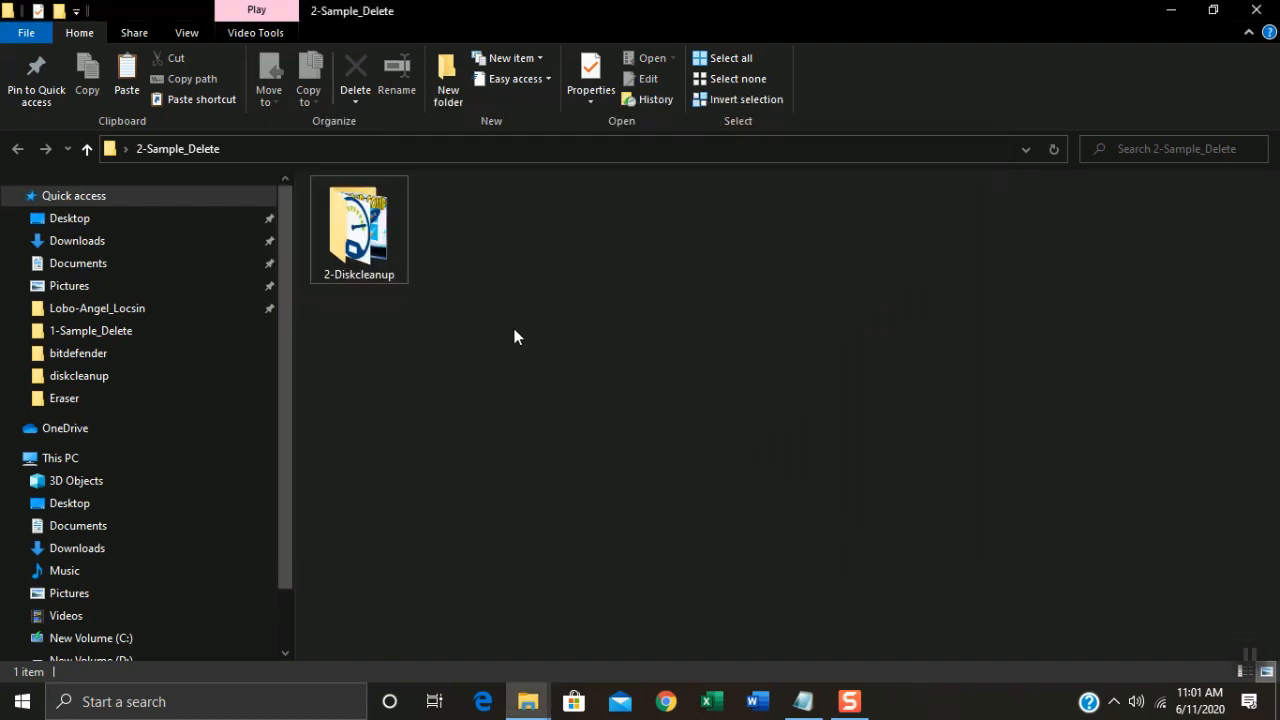
{"action": "mouse_move", "coordinate": [425, 290]}
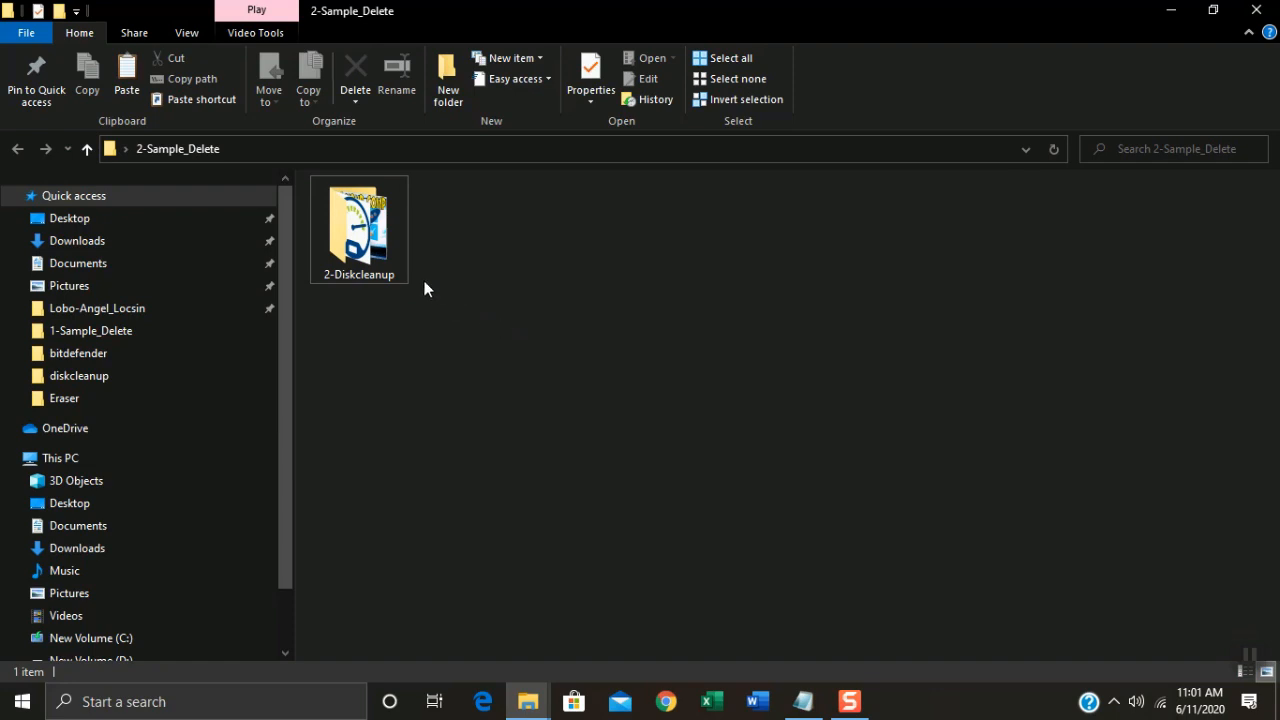
- Send 2-Diskcleanup to Bitdefender File Shredder and confirm permanent deletion
{"action": "right_click", "coordinate": [358, 230]}
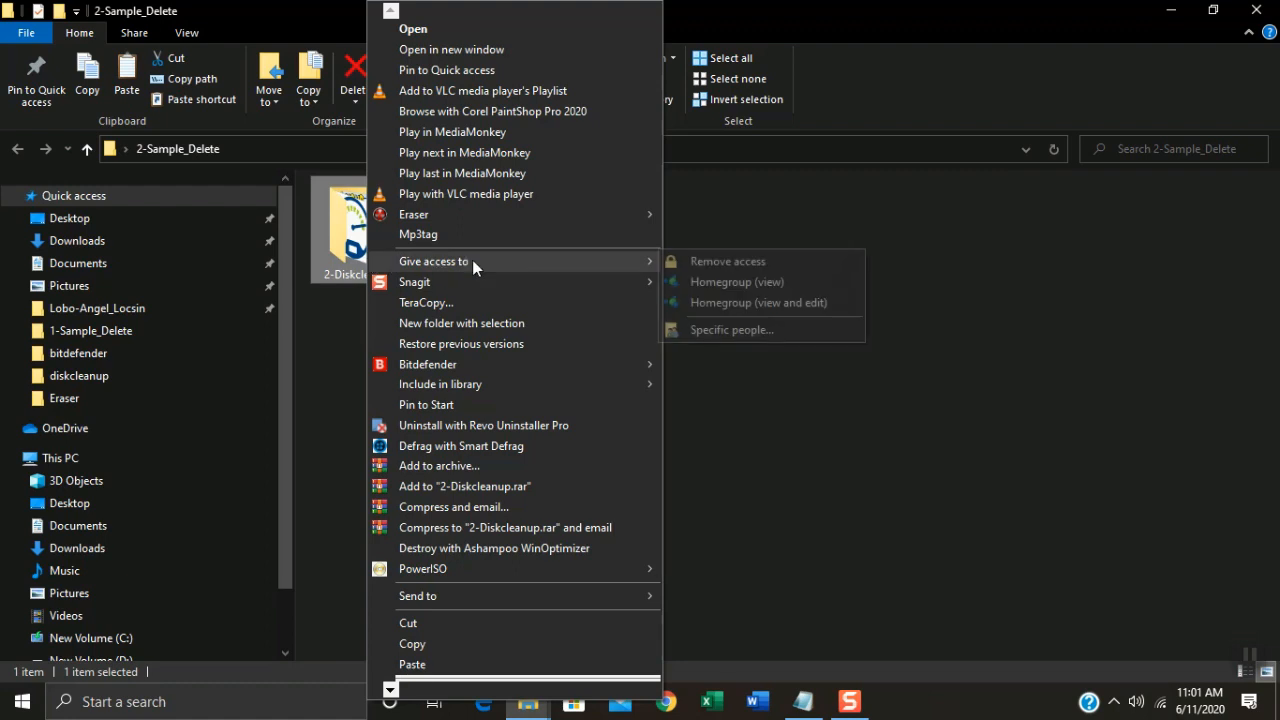
{"action": "mouse_move", "coordinate": [428, 364]}
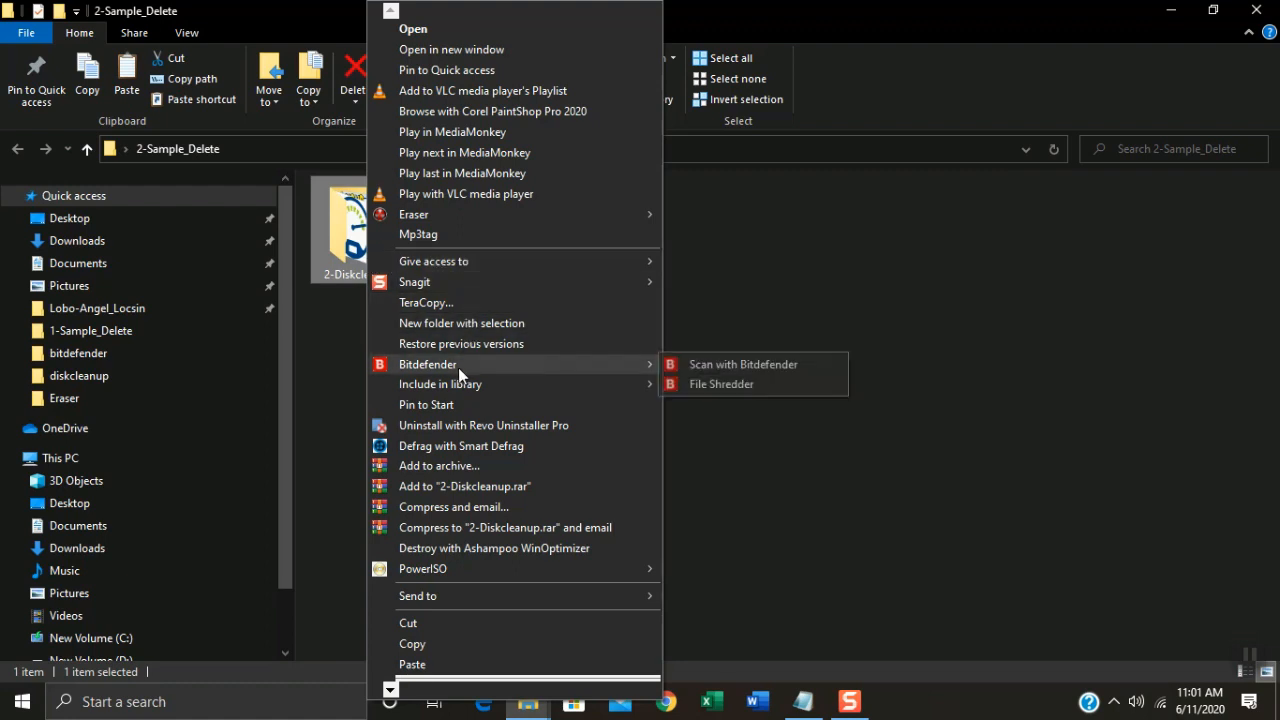
{"action": "mouse_move", "coordinate": [755, 384]}
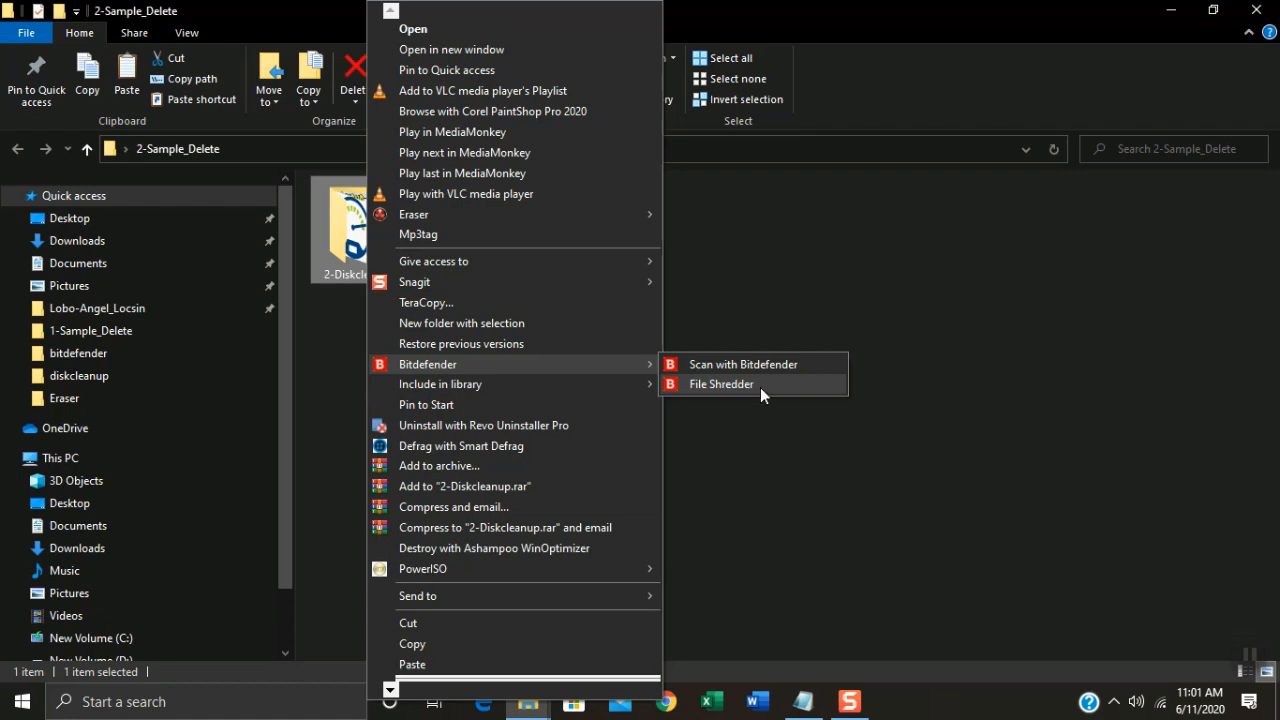
{"action": "left_click", "coordinate": [721, 384]}
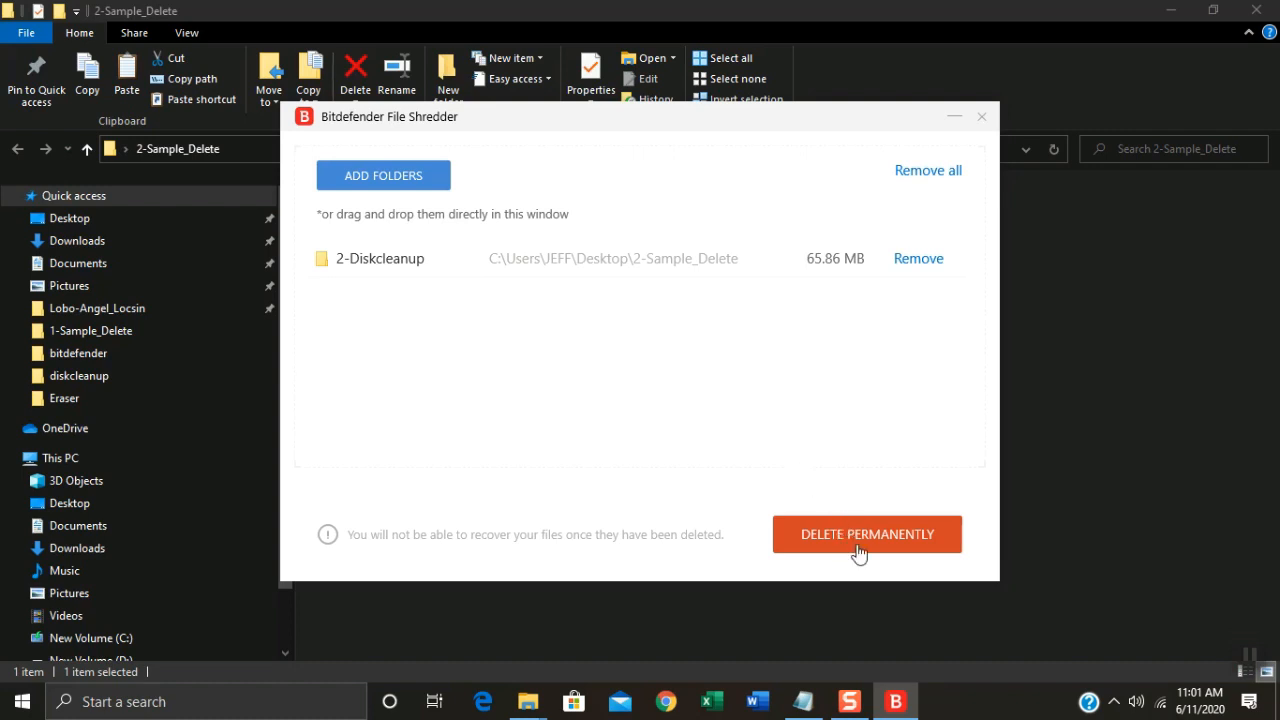
{"action": "left_click", "coordinate": [867, 533]}
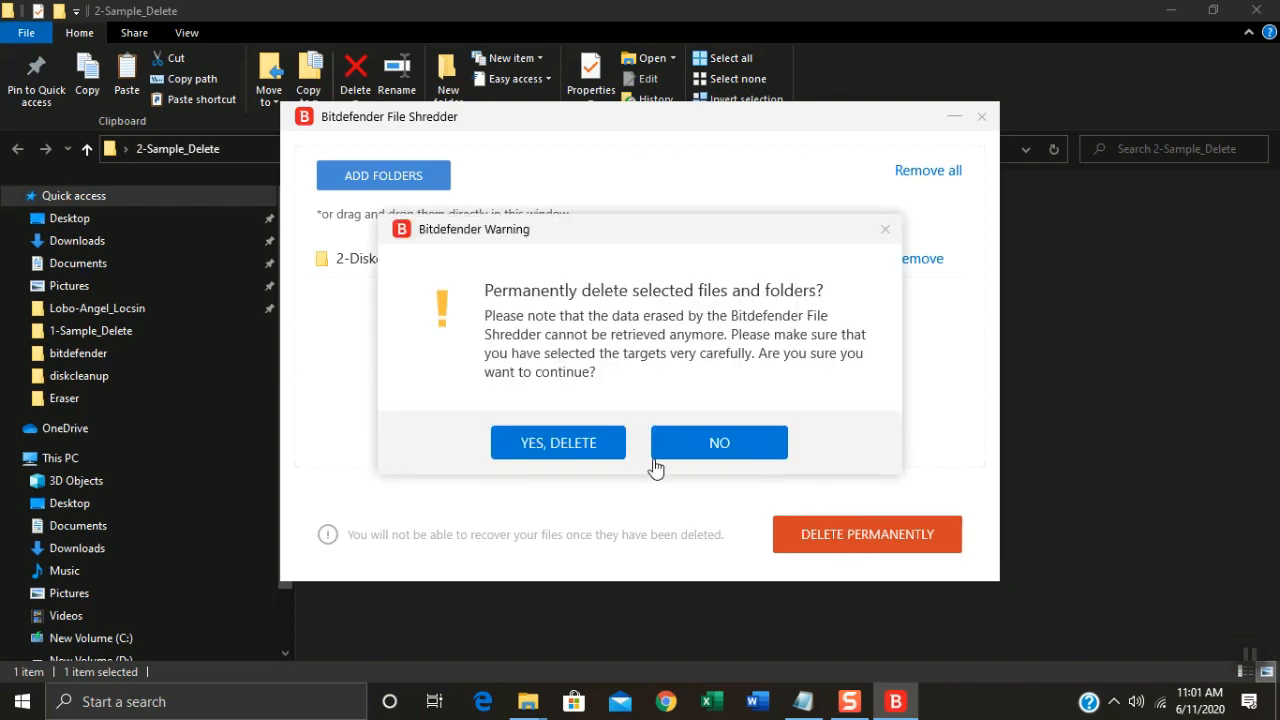
{"action": "mouse_move", "coordinate": [552, 450]}
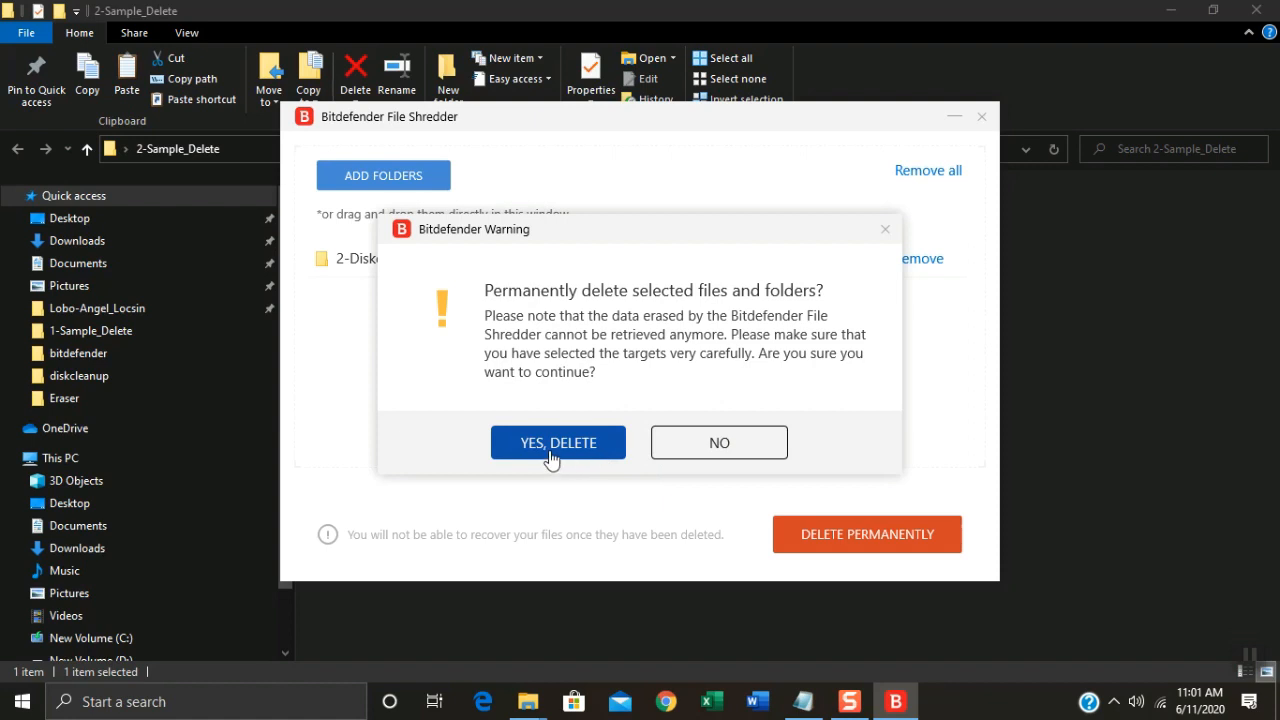
{"action": "left_click", "coordinate": [558, 442]}
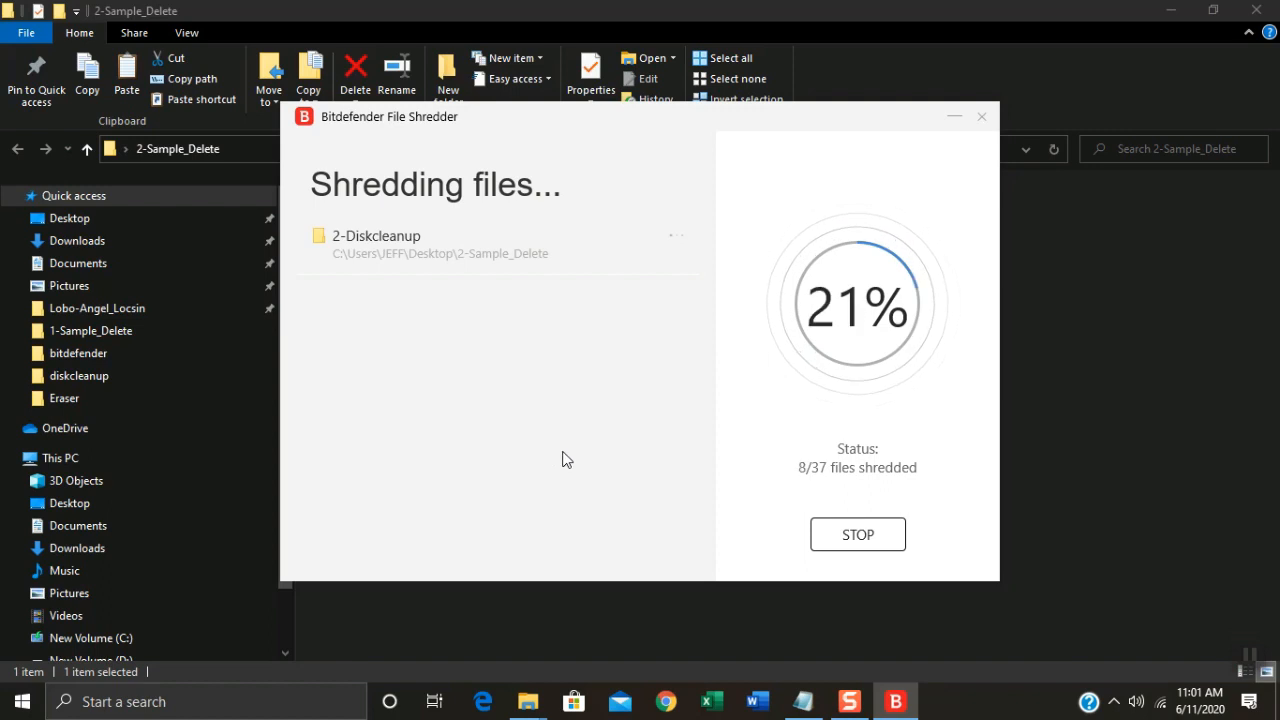